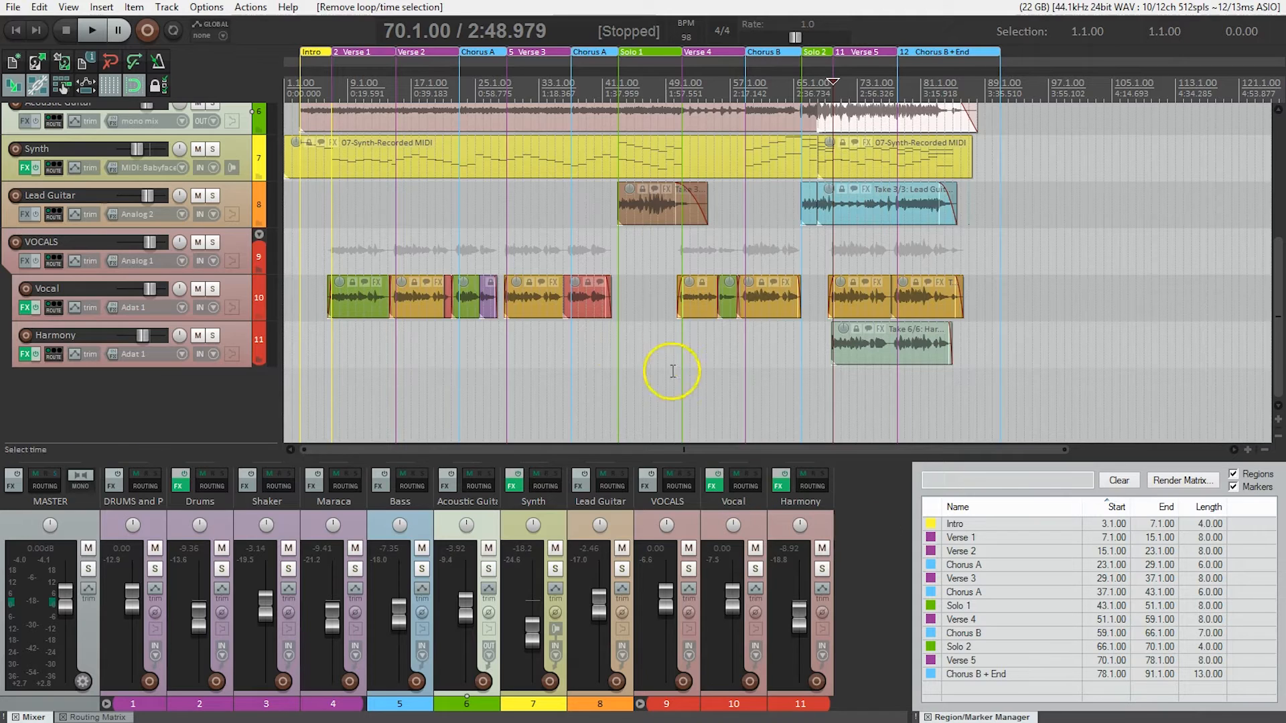
Step: Show the Vocal track's FX chain window with ReaTune loaded
{"action": "left_click", "coordinate": [25, 308]}
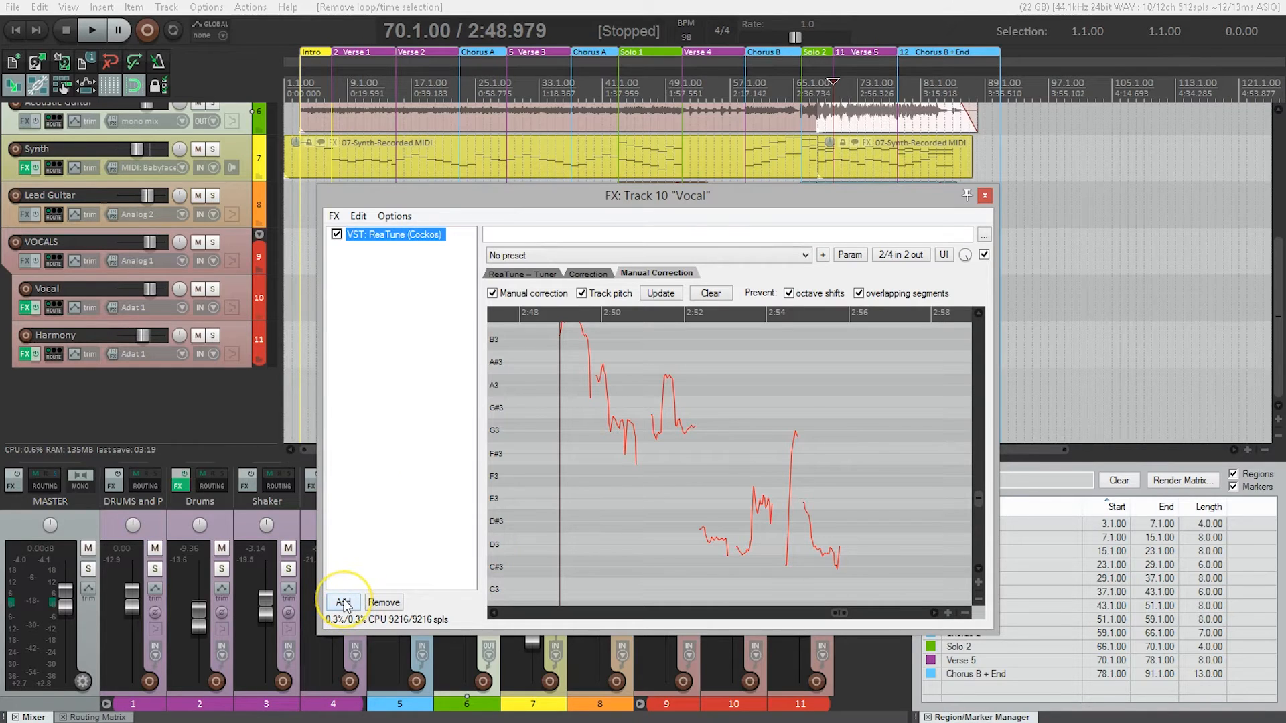
Step: List the Cockos plugins in the Vocal track's plugin browser, ReaComp highlighted
{"action": "left_click", "coordinate": [341, 602]}
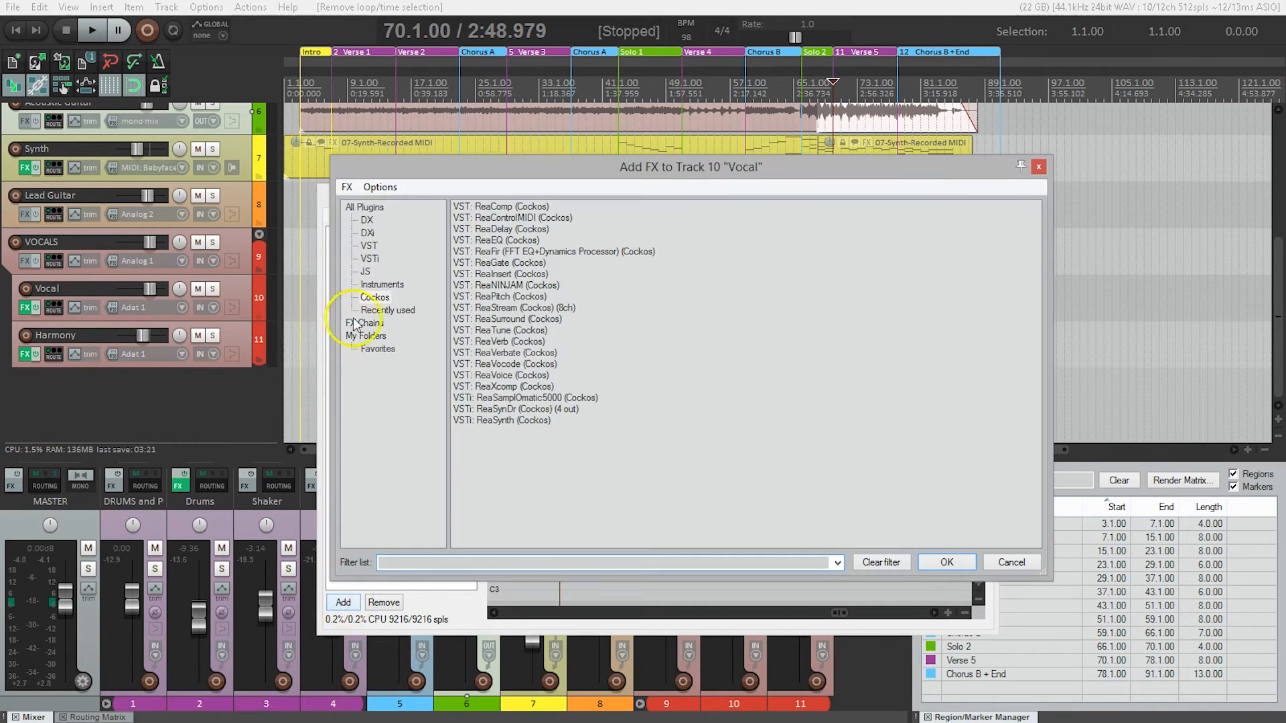
{"action": "mouse_move", "coordinate": [375, 304]}
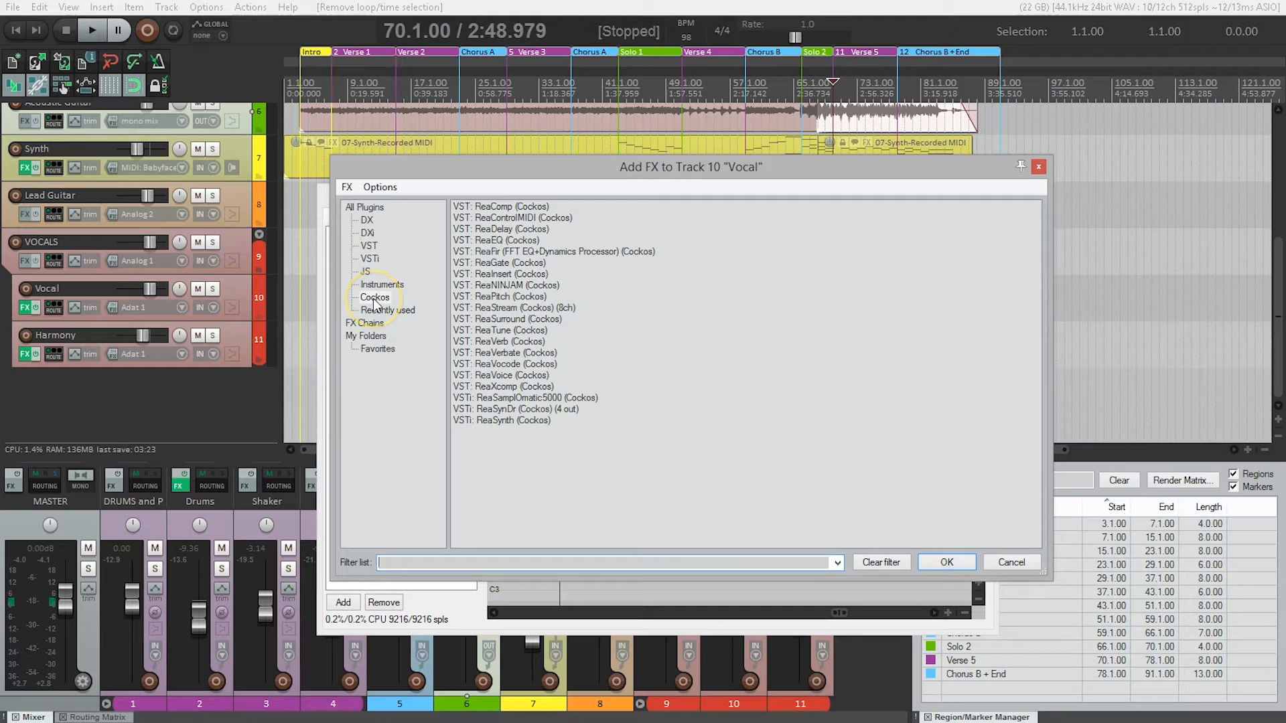
{"action": "left_click", "coordinate": [375, 298]}
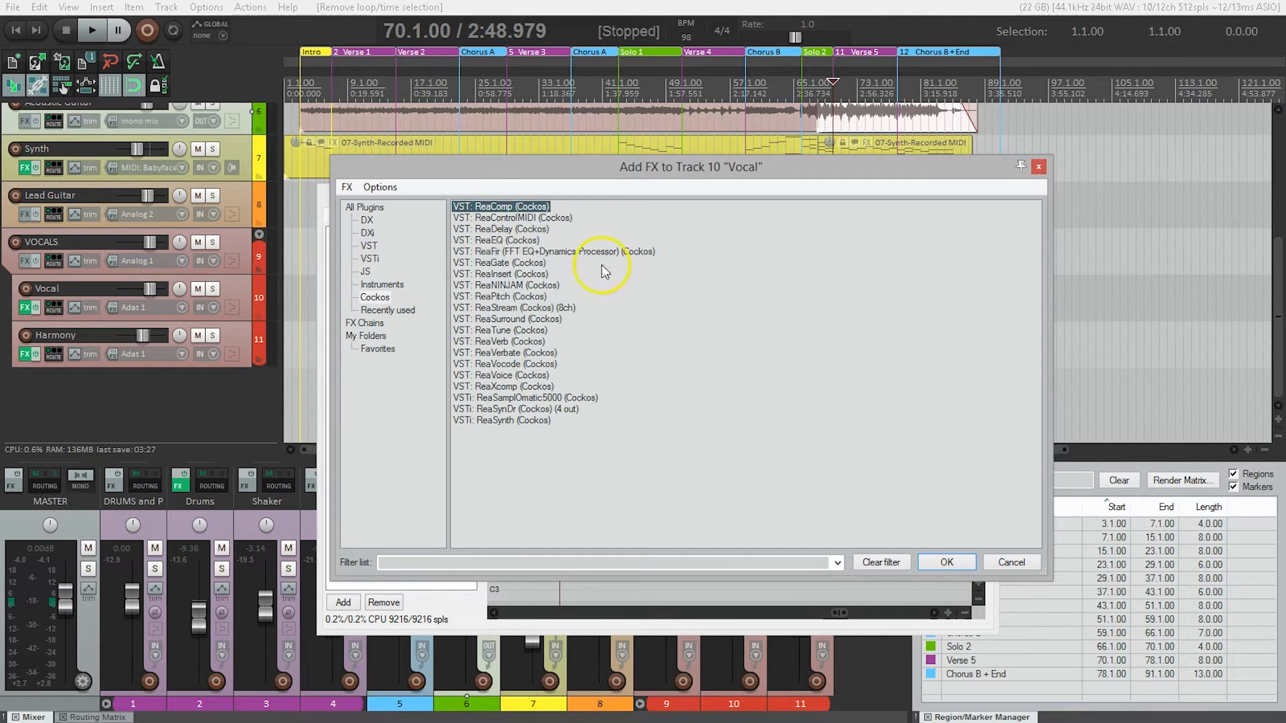
{"action": "mouse_move", "coordinate": [947, 561]}
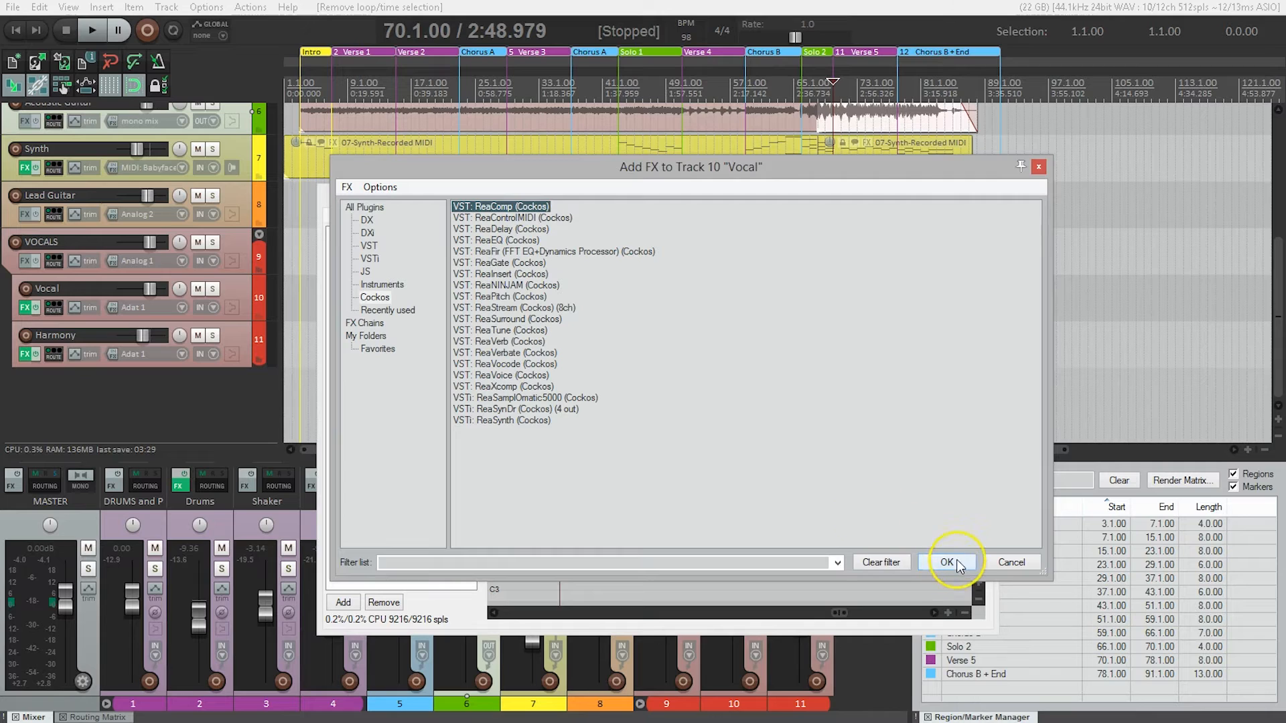
Step: Insert ReaComp after ReaTune on the Vocal track
{"action": "left_click", "coordinate": [946, 561]}
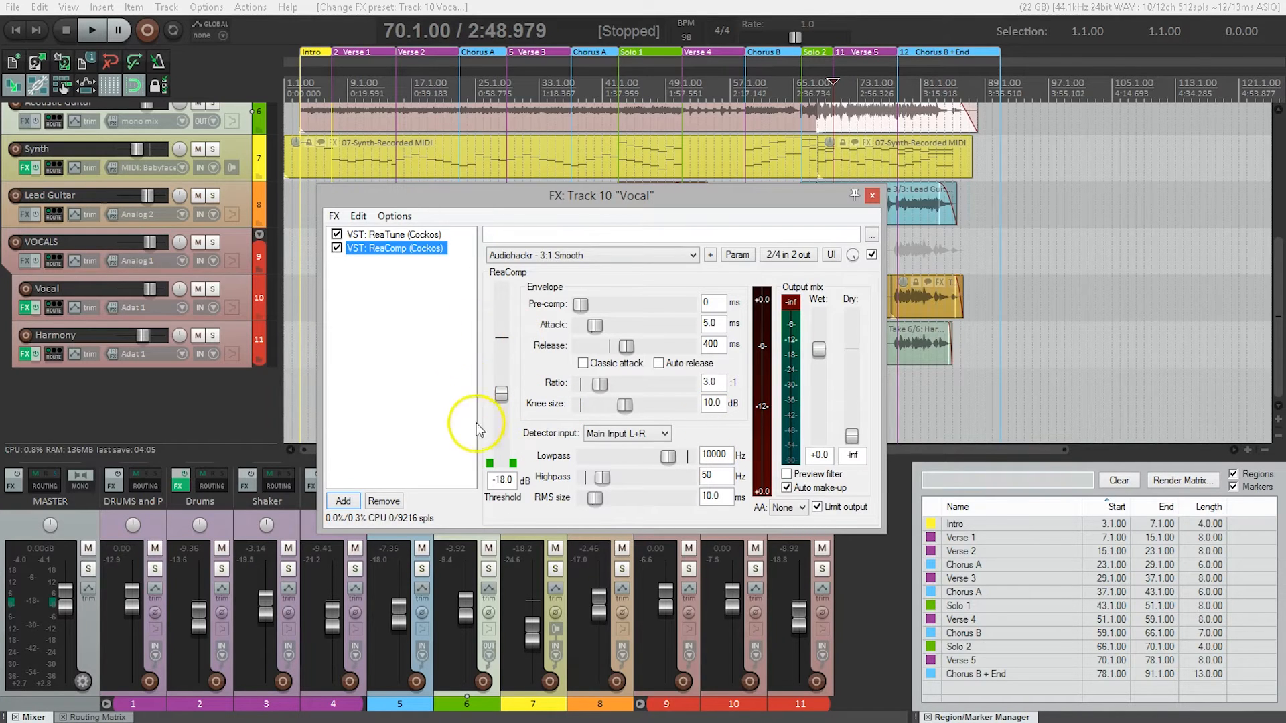
{"action": "mouse_move", "coordinate": [525, 413]}
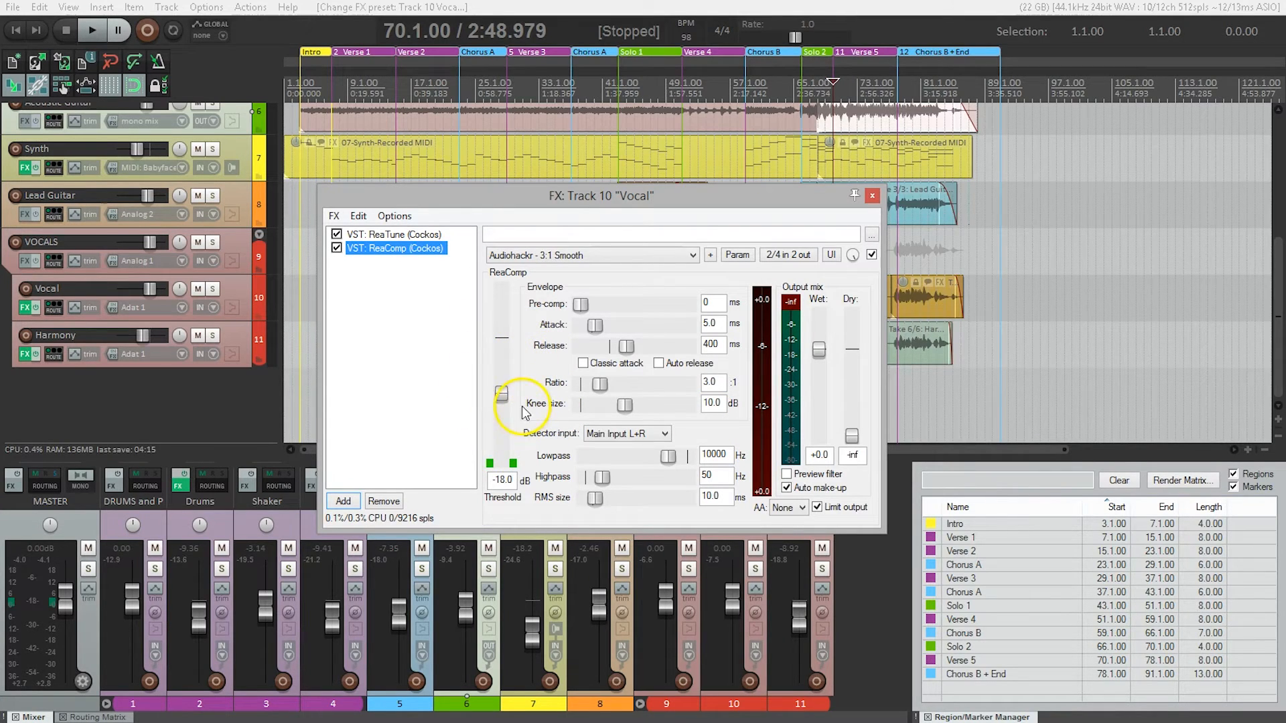
{"action": "mouse_move", "coordinate": [510, 509]}
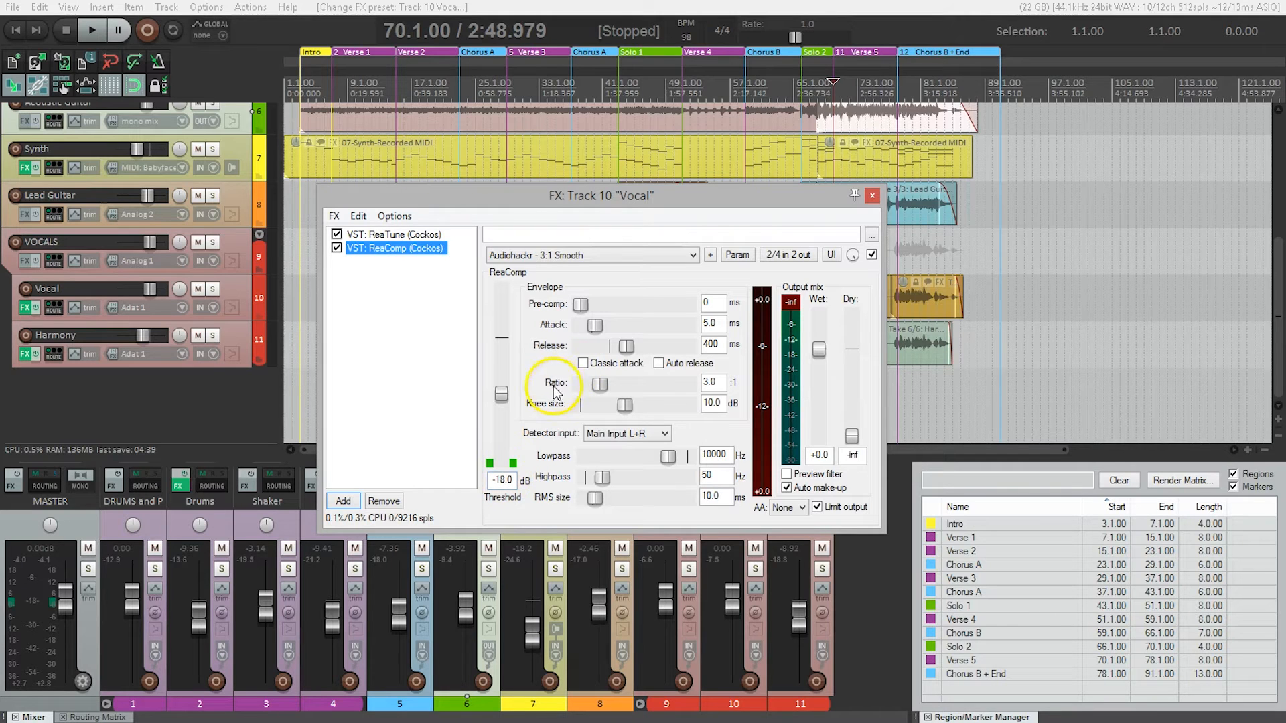
{"action": "mouse_move", "coordinate": [615, 387]}
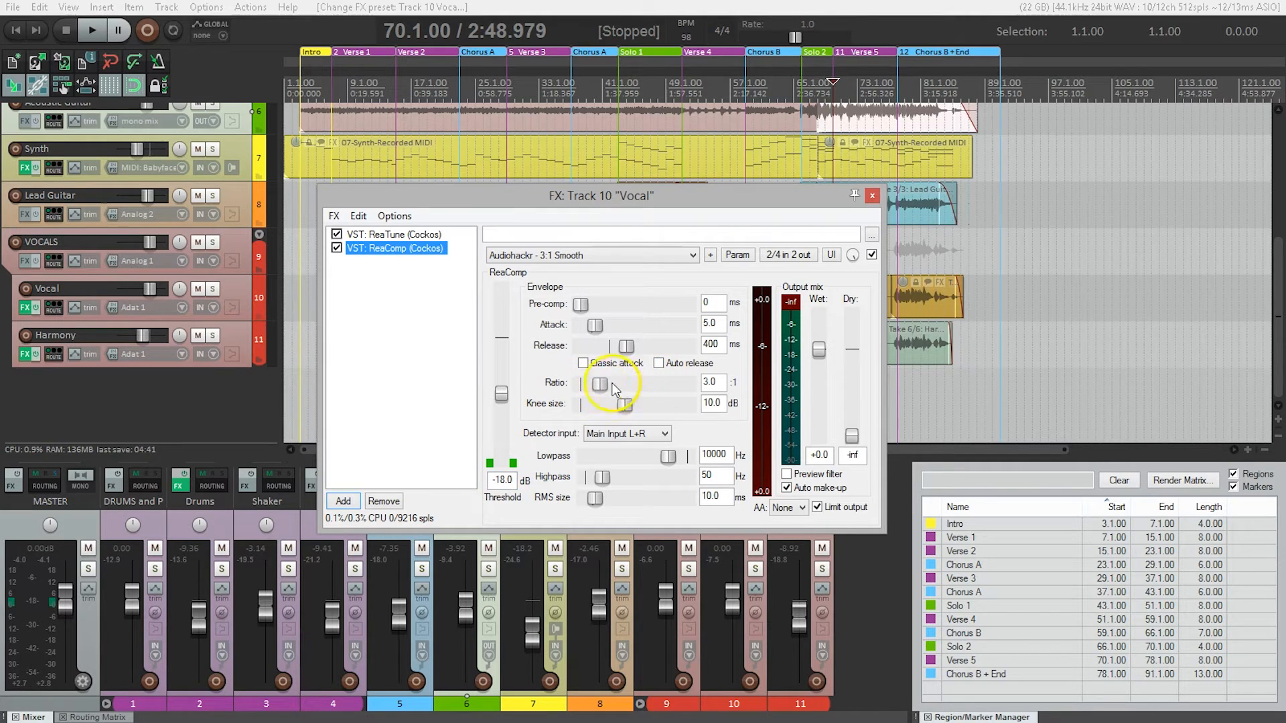
{"action": "mouse_move", "coordinate": [533, 389]}
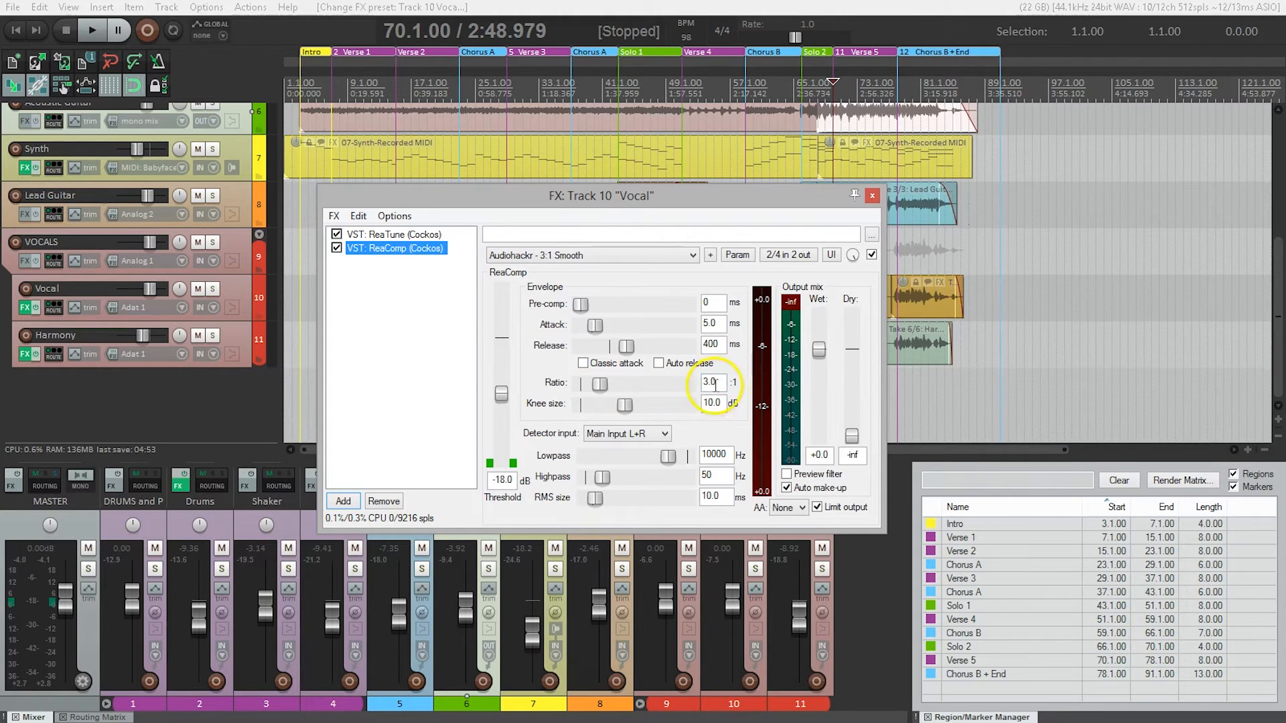
{"action": "mouse_move", "coordinate": [741, 394]}
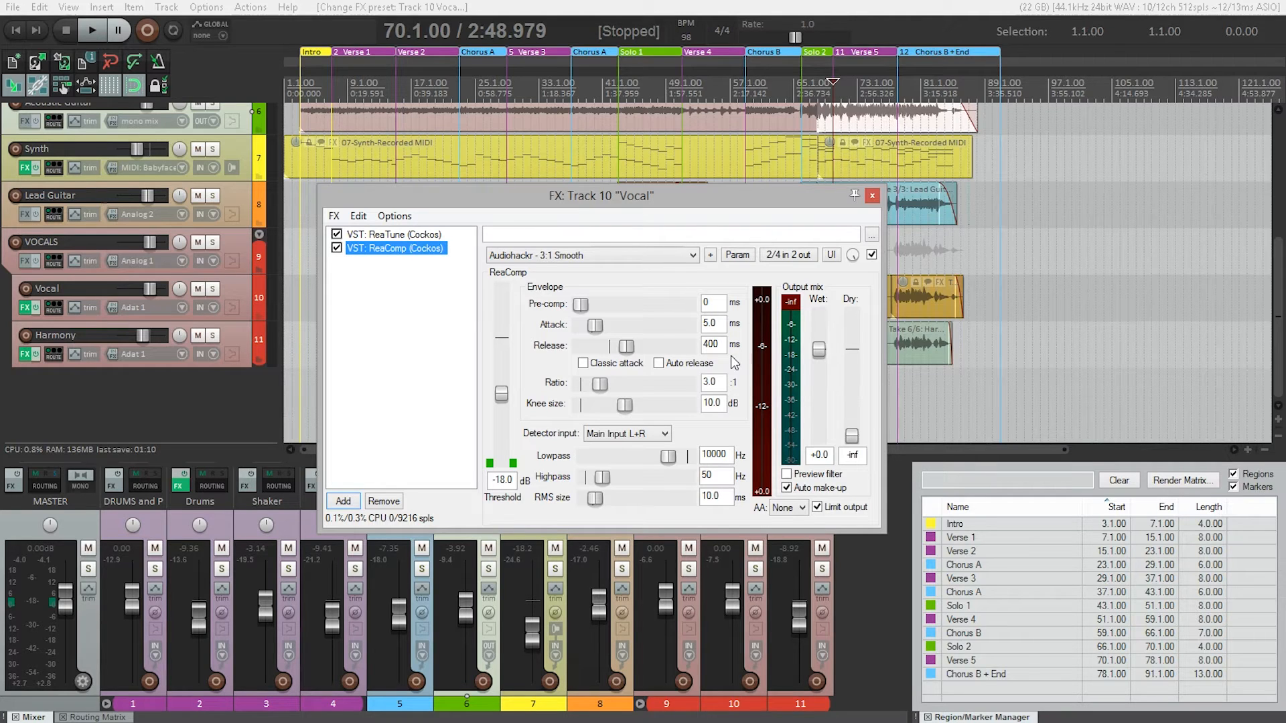
{"action": "mouse_move", "coordinate": [779, 410]}
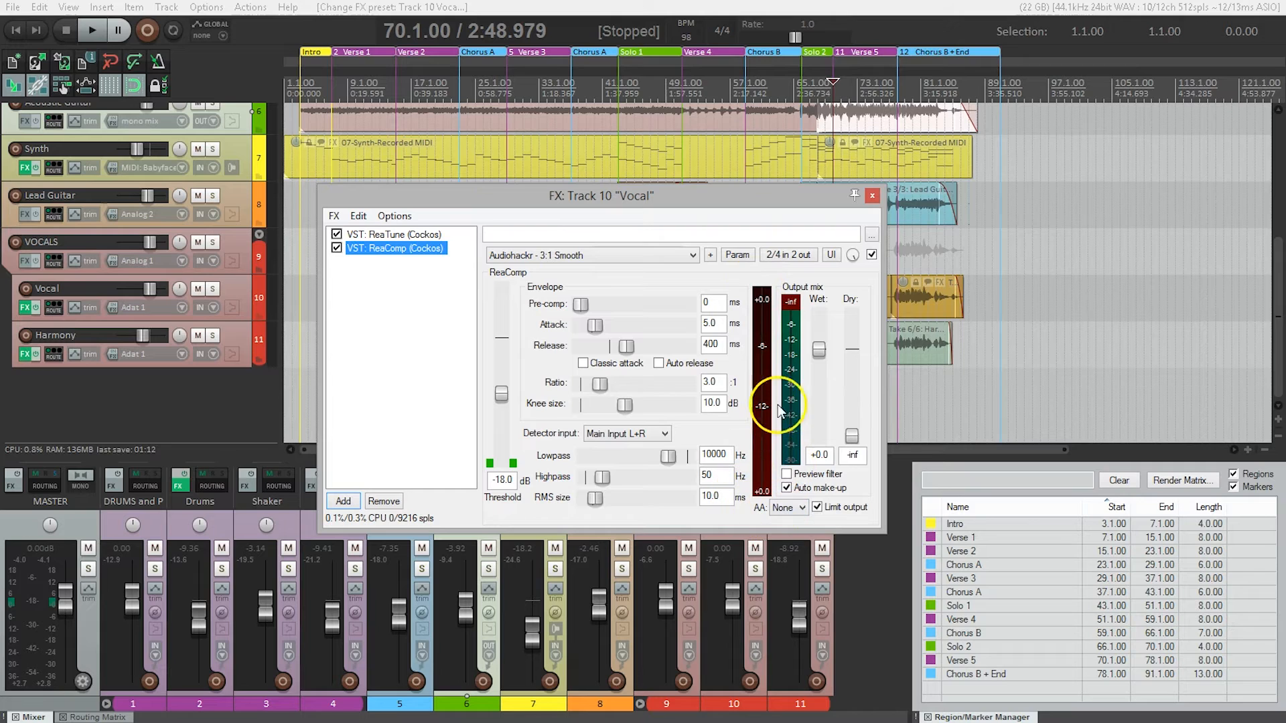
{"action": "mouse_move", "coordinate": [780, 289]}
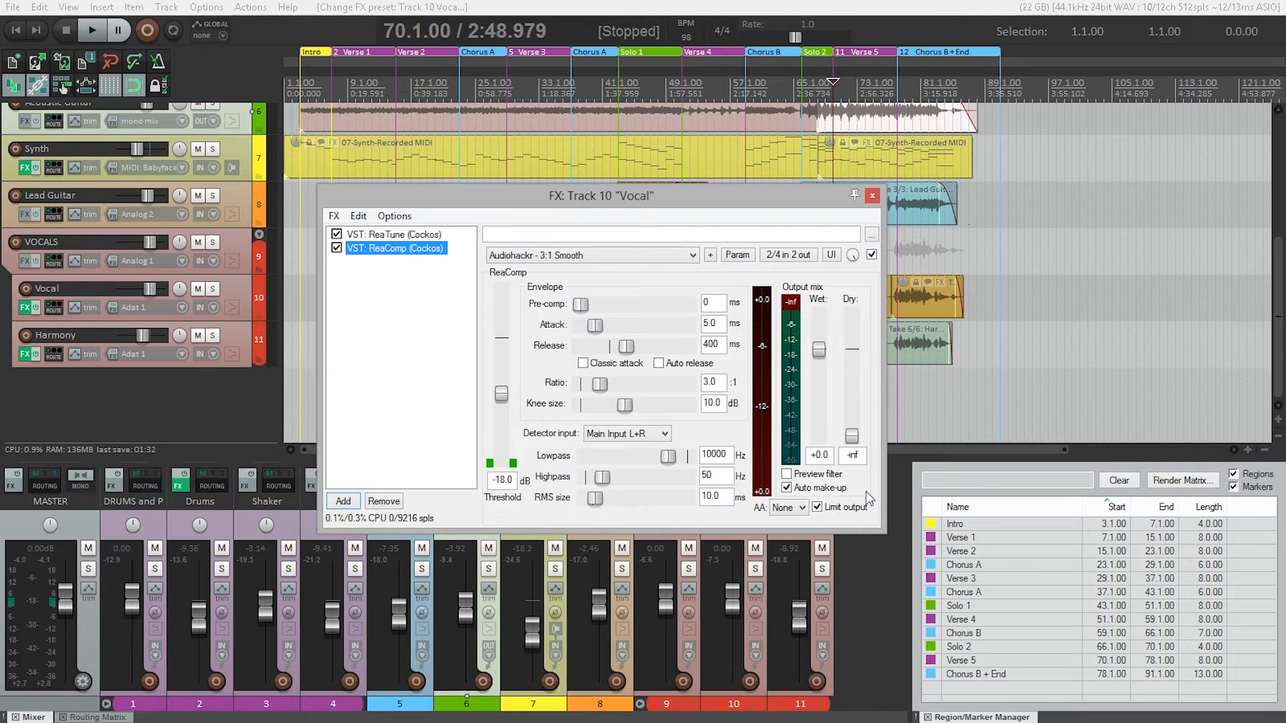
{"action": "mouse_move", "coordinate": [780, 360]}
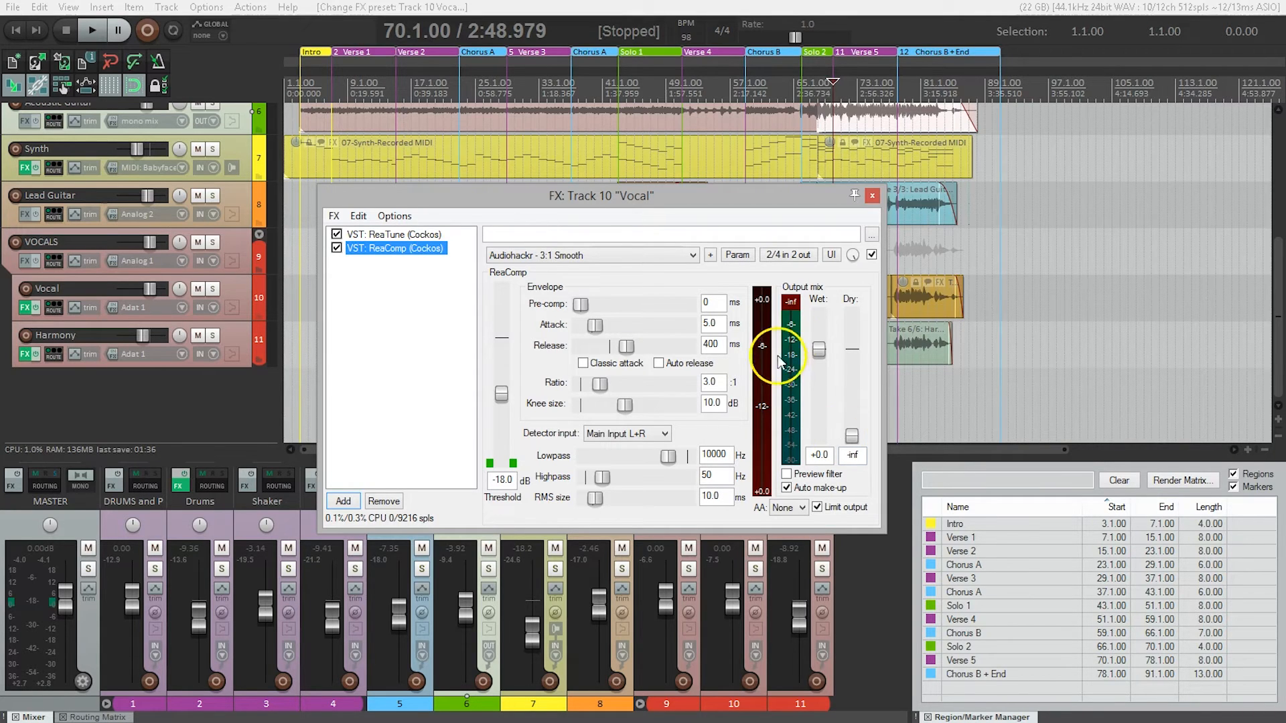
{"action": "mouse_move", "coordinate": [760, 332]}
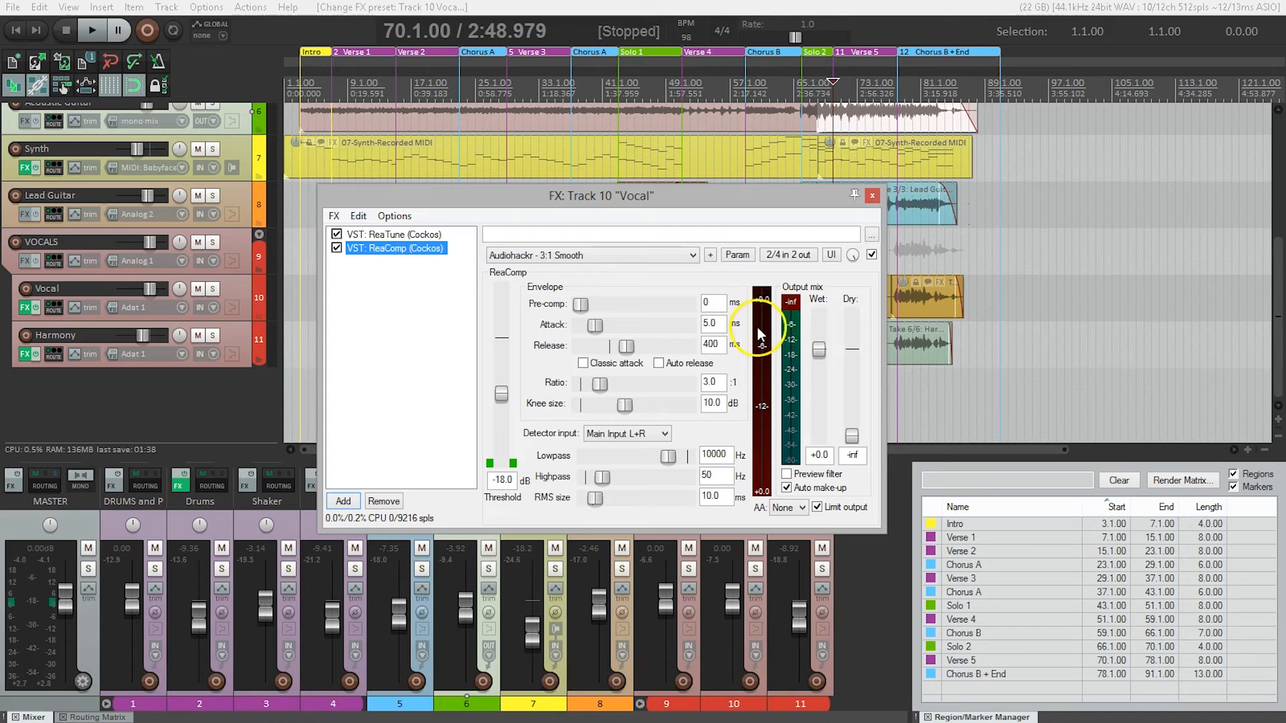
{"action": "mouse_move", "coordinate": [845, 450]}
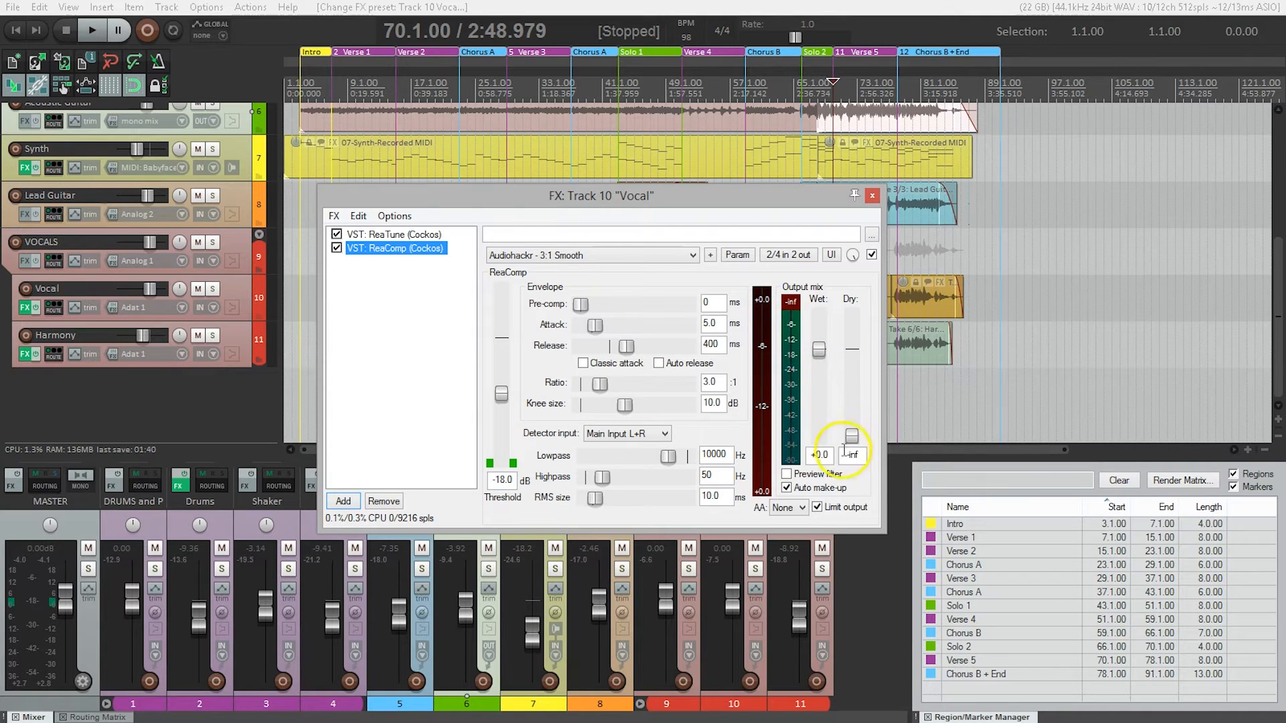
{"action": "mouse_move", "coordinate": [873, 491]}
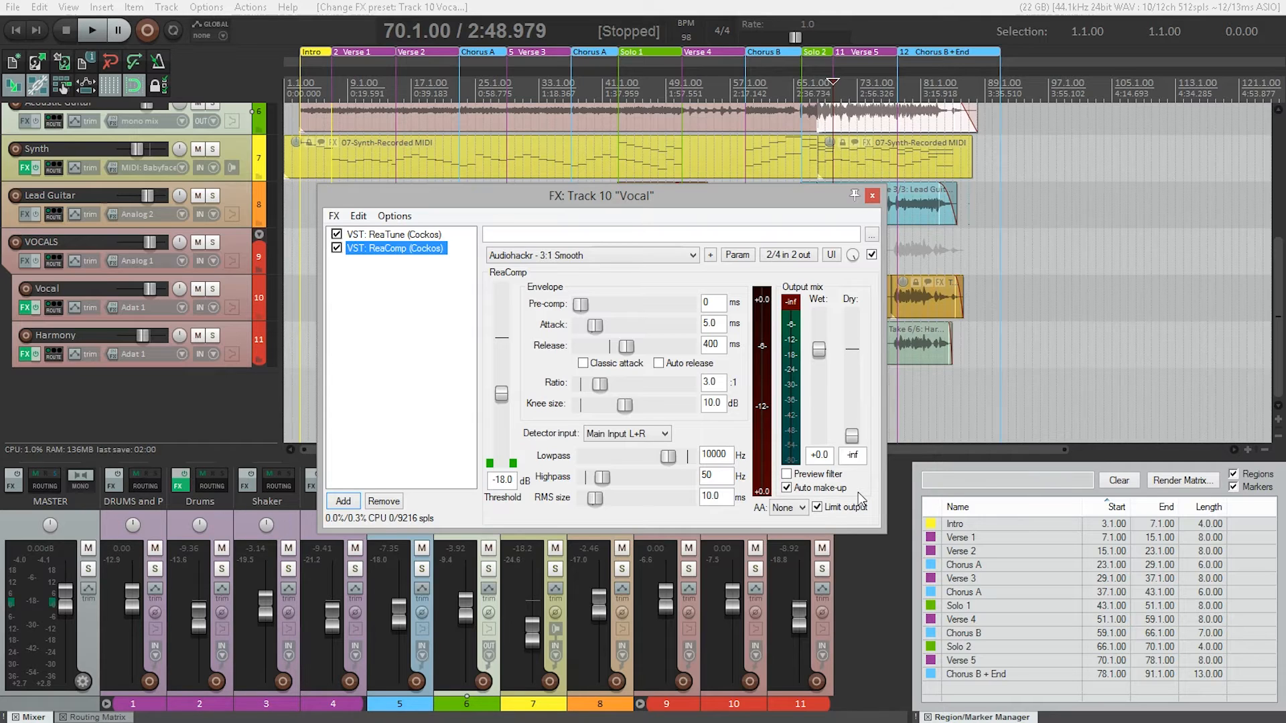
{"action": "mouse_move", "coordinate": [664, 304]}
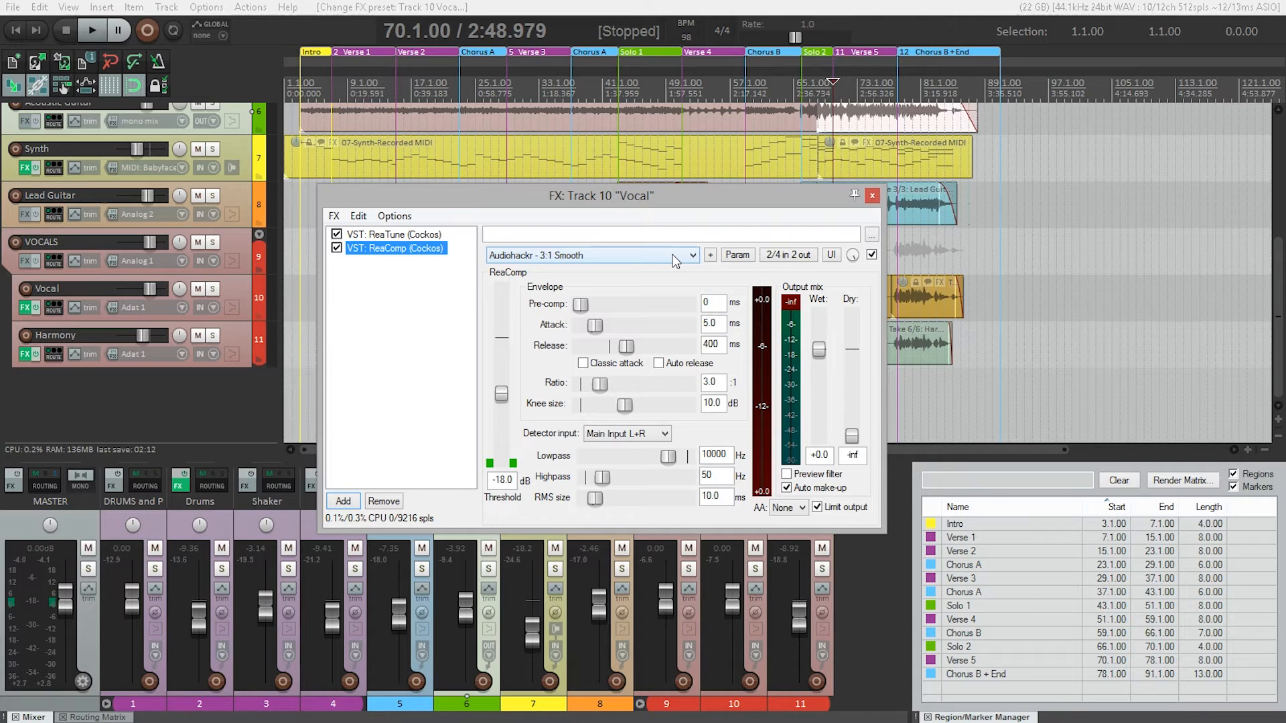
Step: Show the ReaComp preset list with 3:1 Smooth still loaded
{"action": "left_click", "coordinate": [692, 254]}
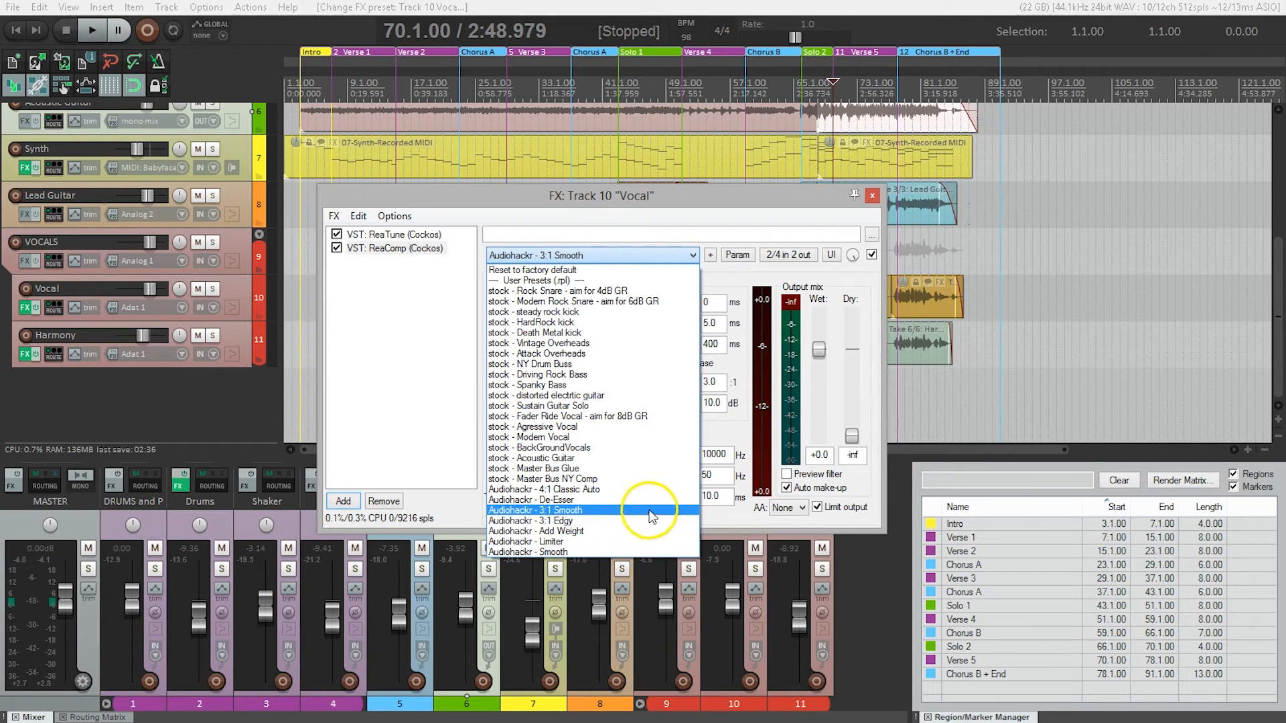
{"action": "mouse_move", "coordinate": [652, 500]}
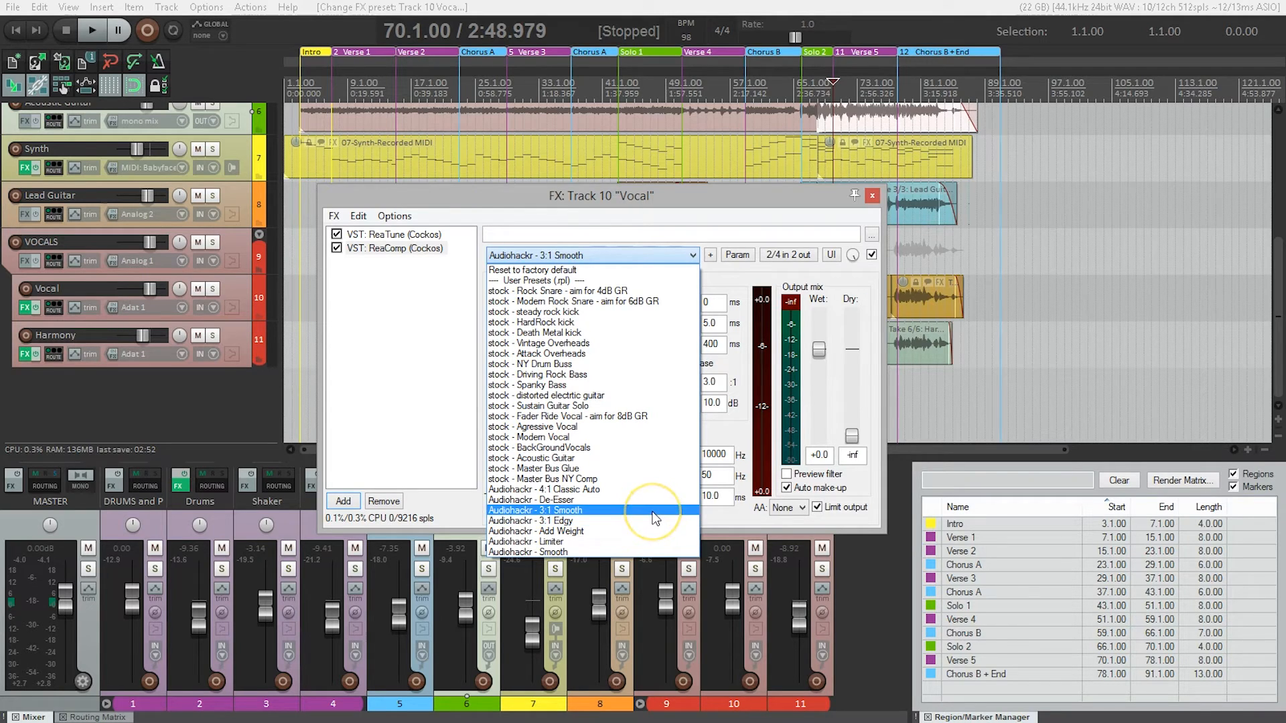
Step: Keep the 3:1 Smooth preset and re-enable the bypassed ReaComp on the vocal
{"action": "left_click", "coordinate": [536, 510]}
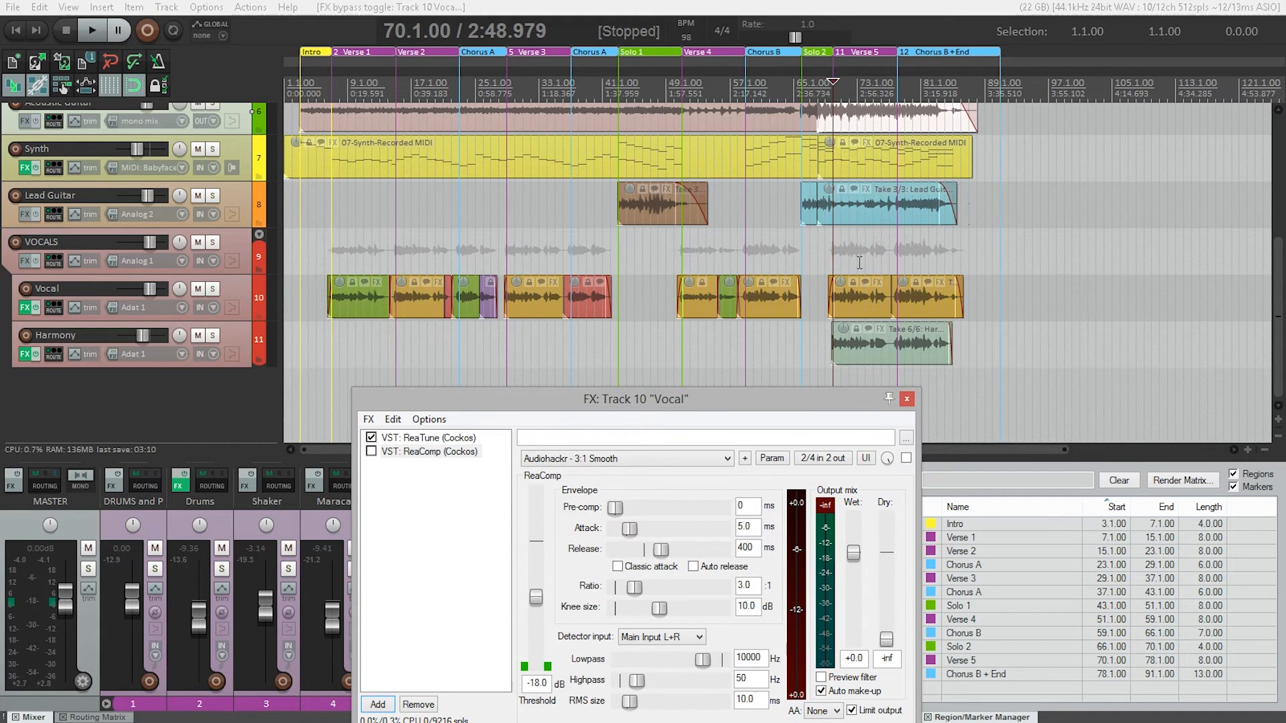
{"action": "left_click", "coordinate": [91, 31]}
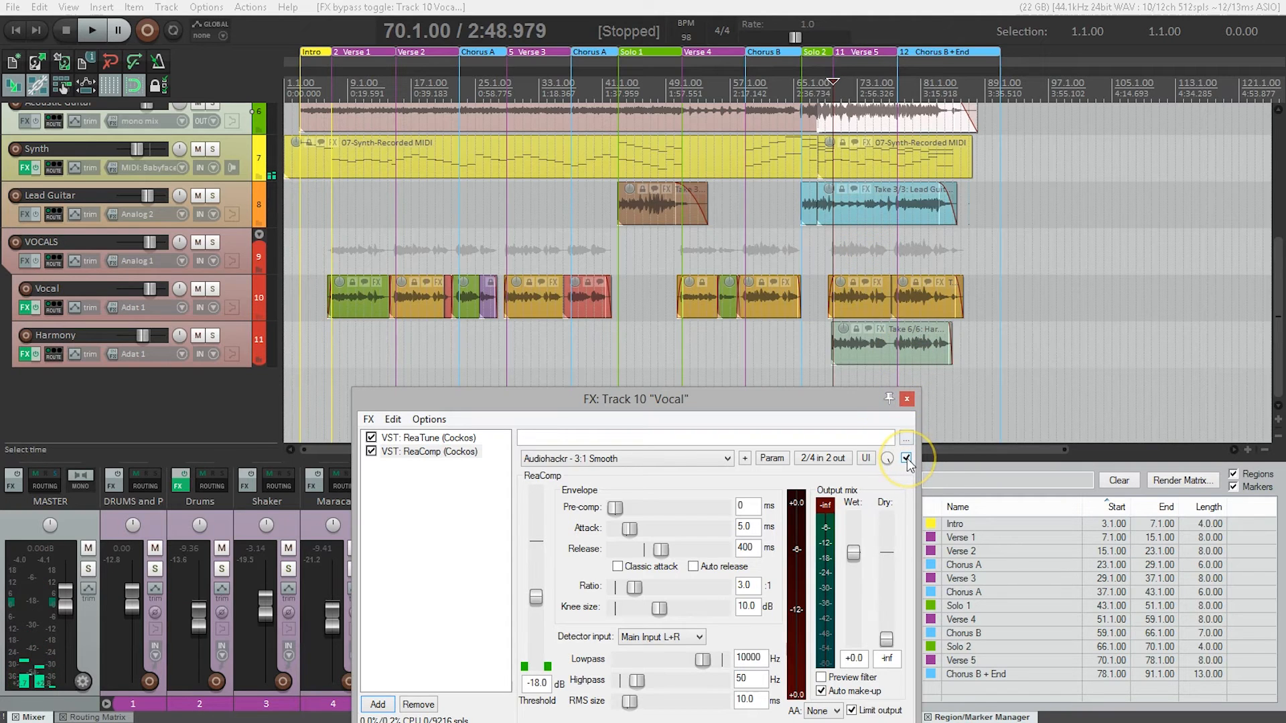
Step: Play the mix while switching ReaComp on and off, then stop with it active
{"action": "left_click", "coordinate": [91, 31]}
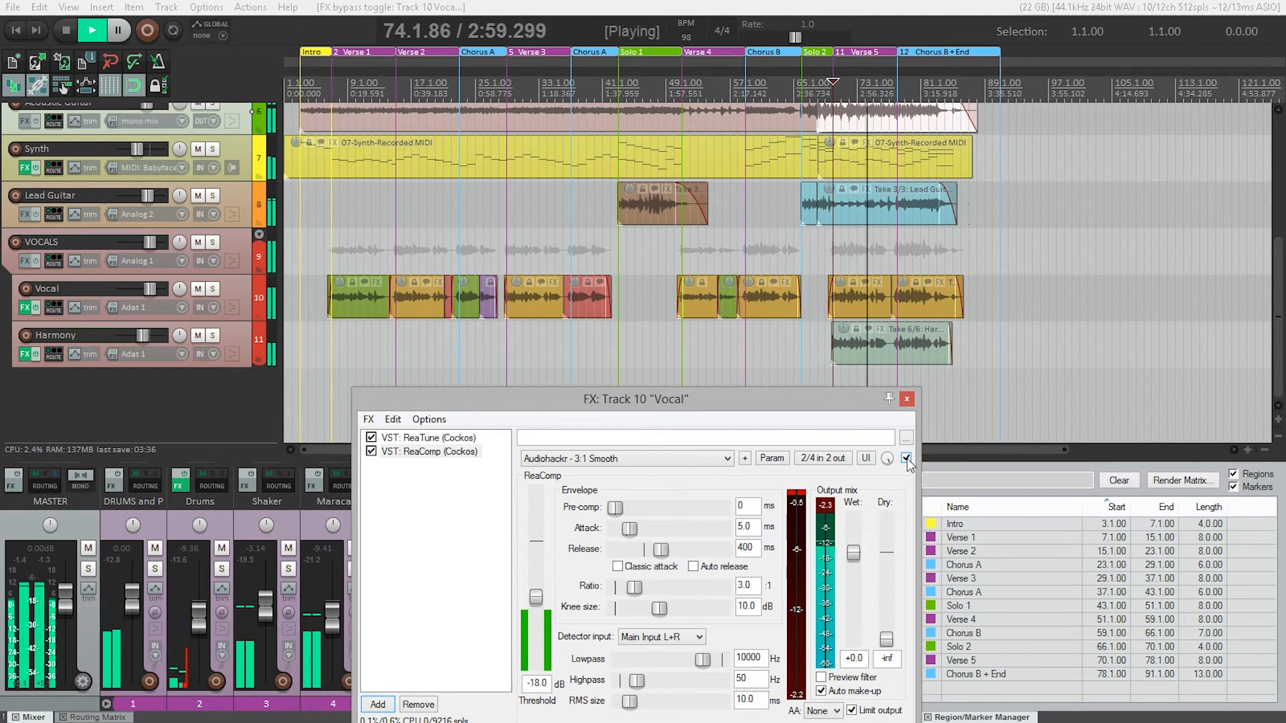
{"action": "left_click", "coordinate": [64, 31]}
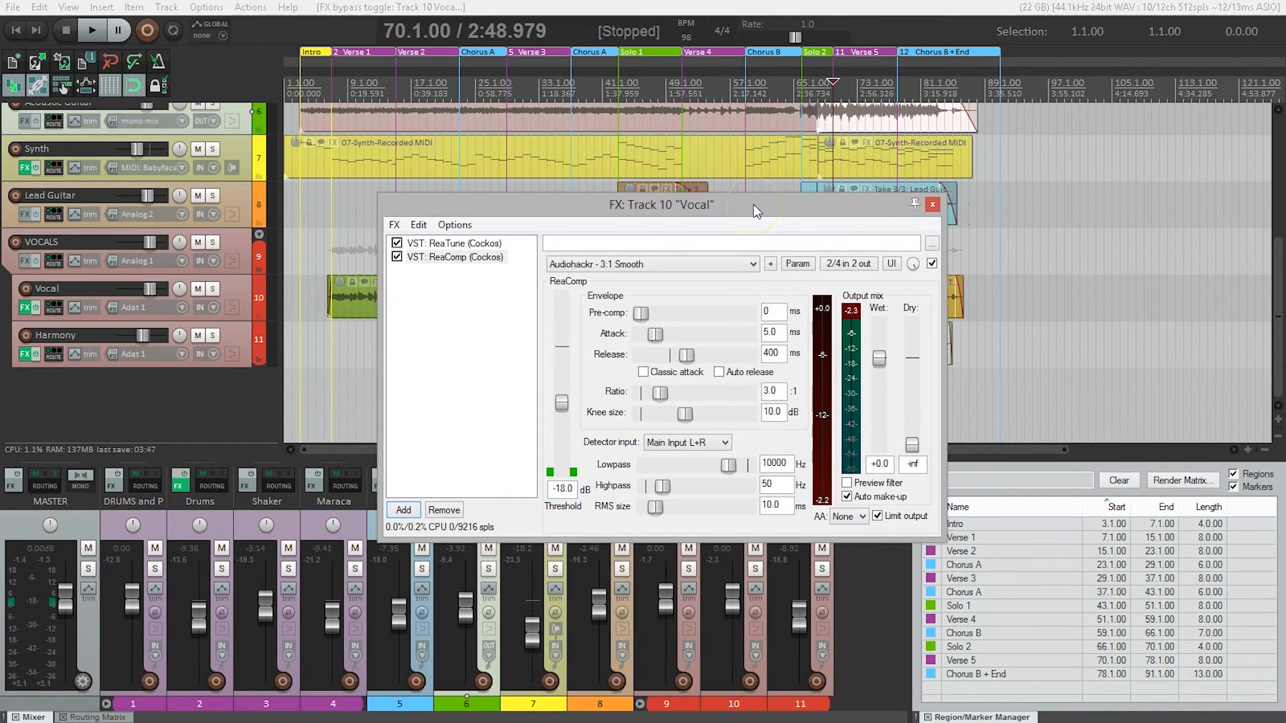
{"action": "mouse_move", "coordinate": [579, 397]}
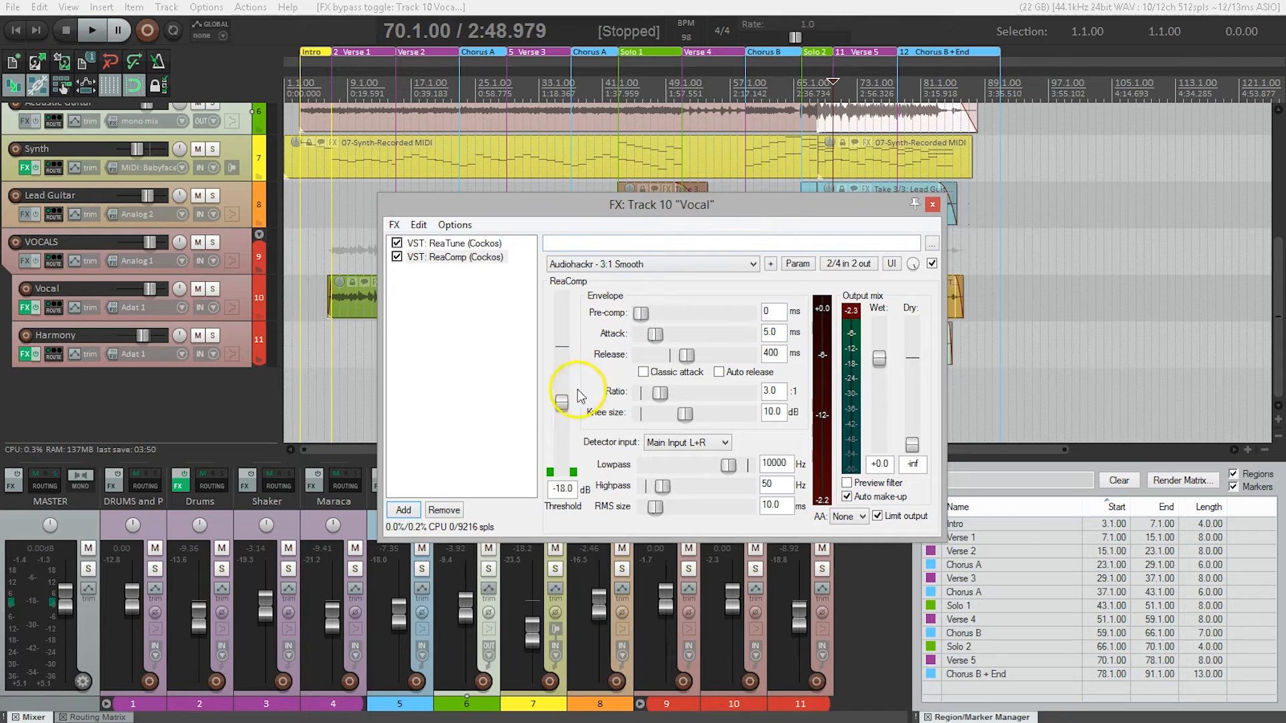
Step: Audition the vocal with ReaComp's threshold dragged down to about −42 dB
{"action": "left_click", "coordinate": [91, 31]}
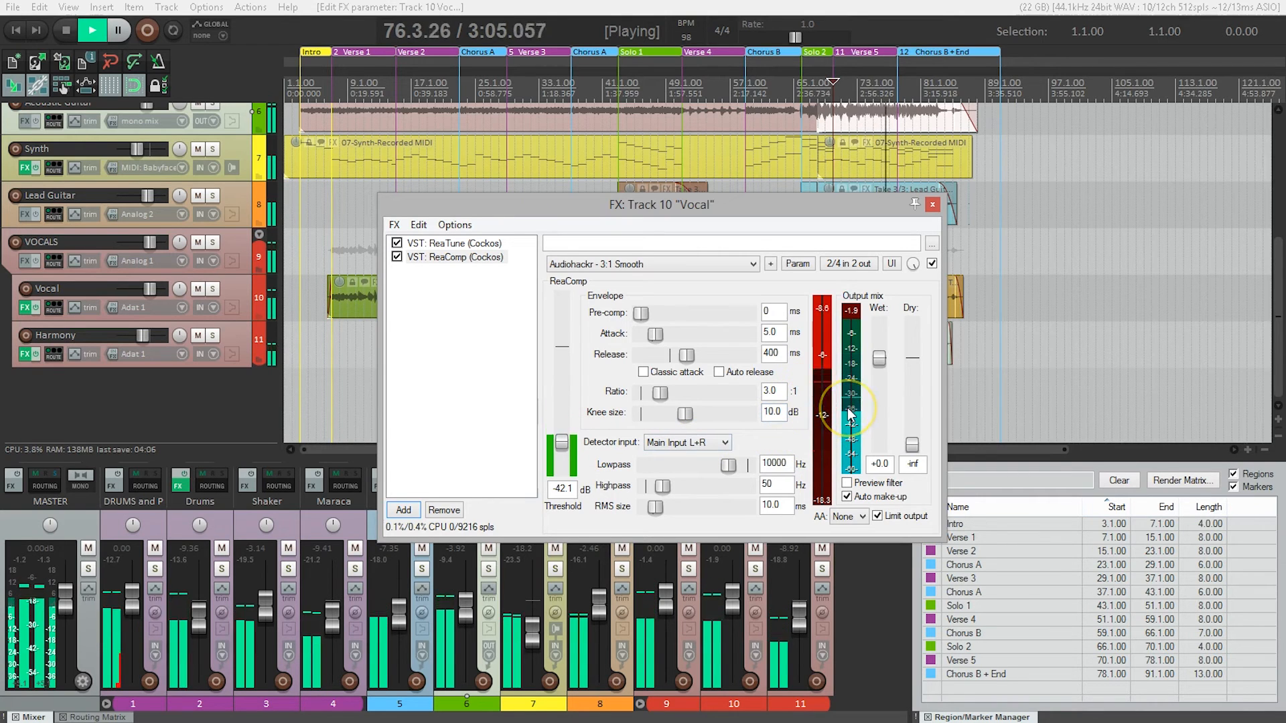
{"action": "left_click", "coordinate": [65, 31]}
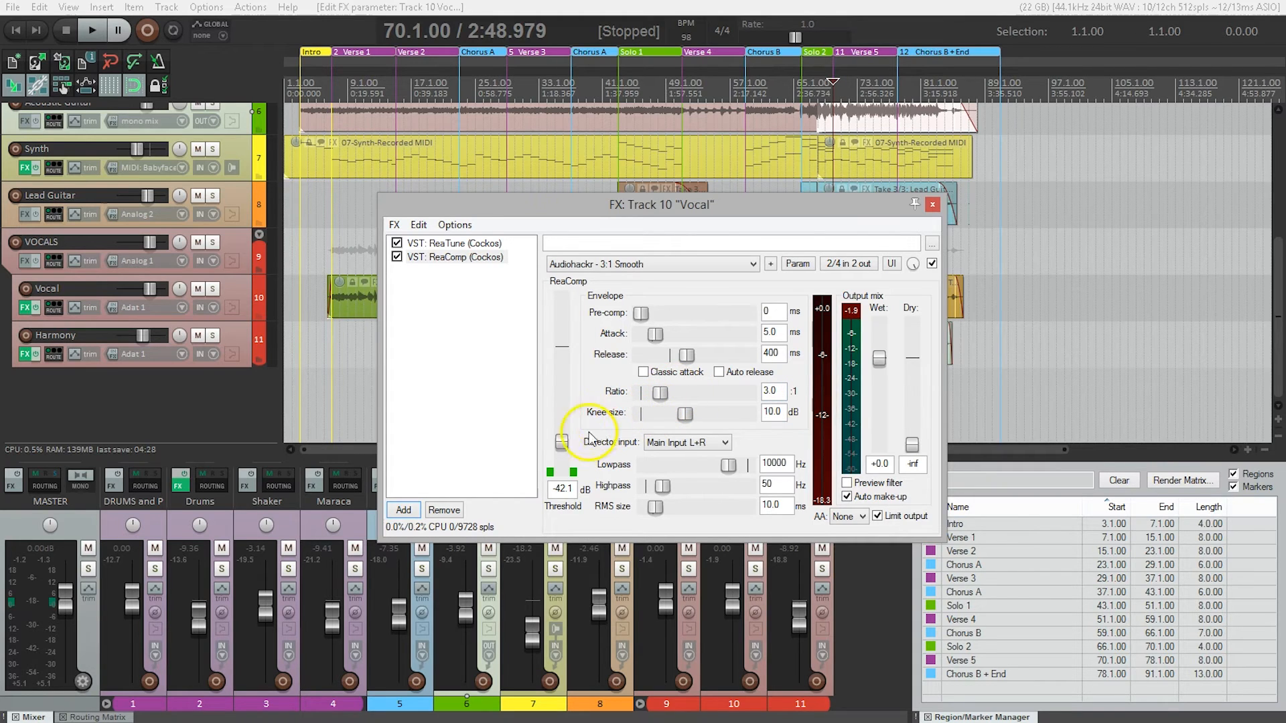
{"action": "mouse_move", "coordinate": [561, 353]}
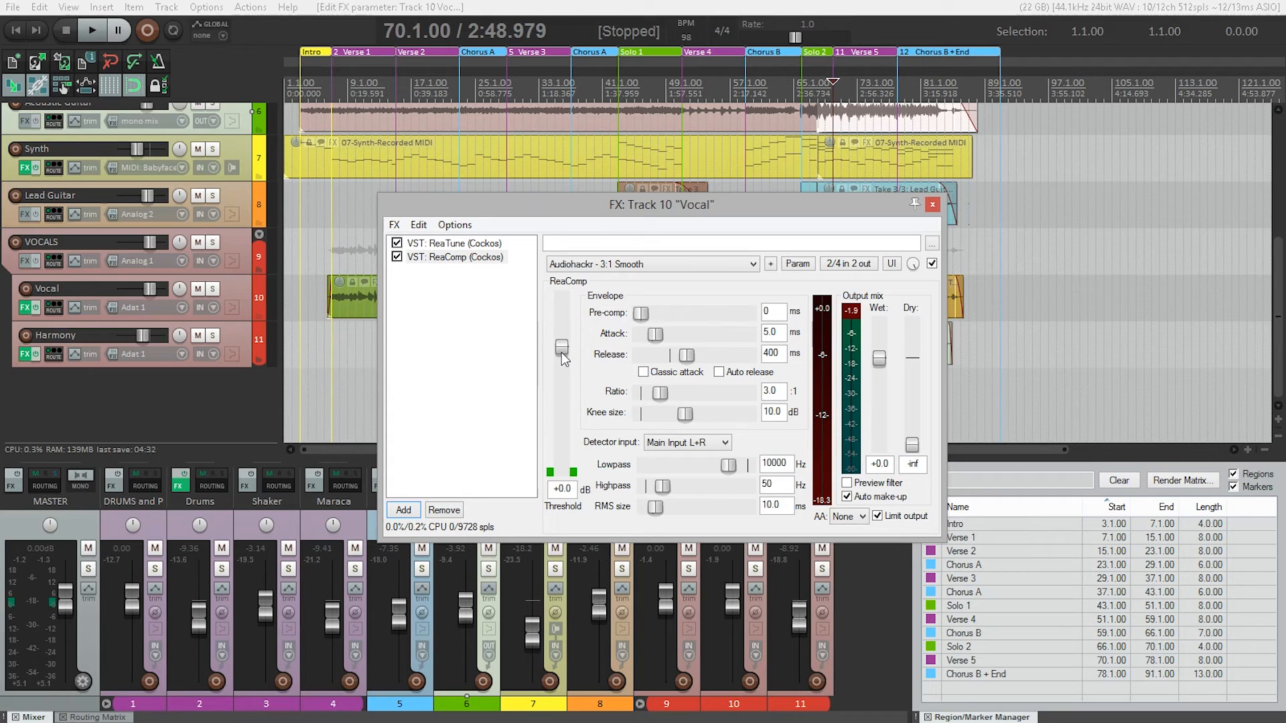
{"action": "left_click", "coordinate": [92, 31]}
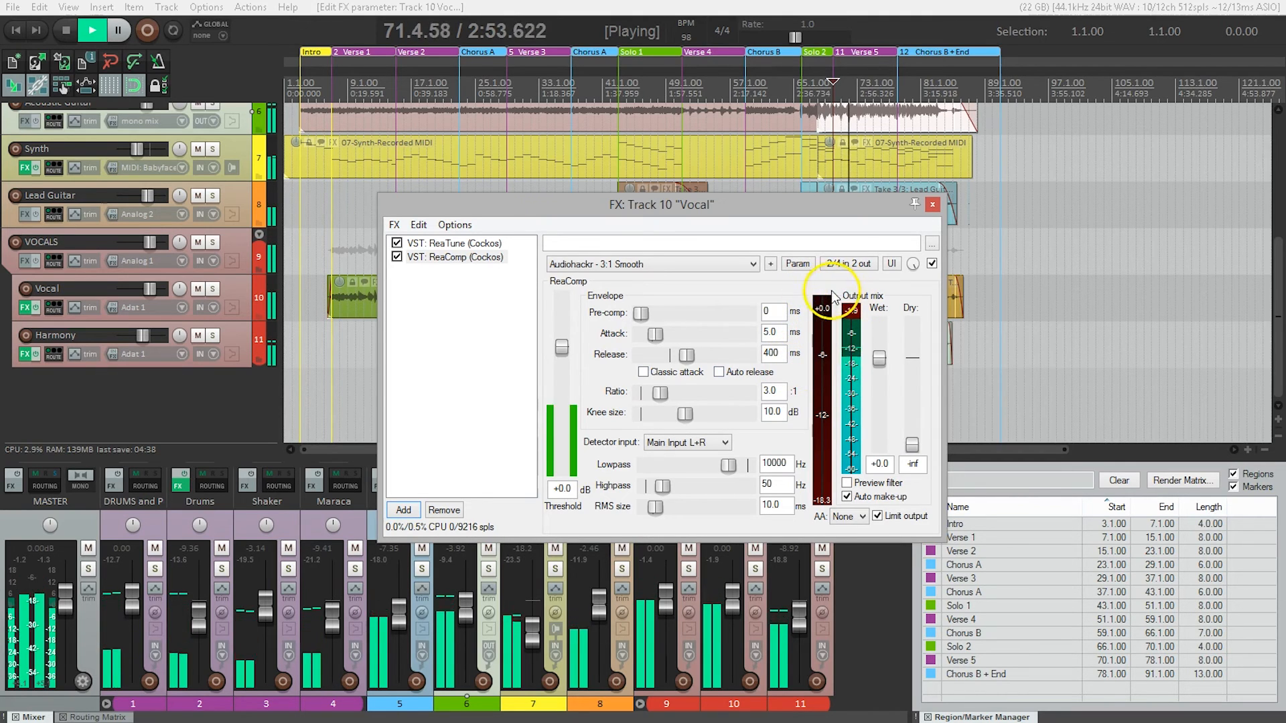
{"action": "left_click", "coordinate": [64, 31]}
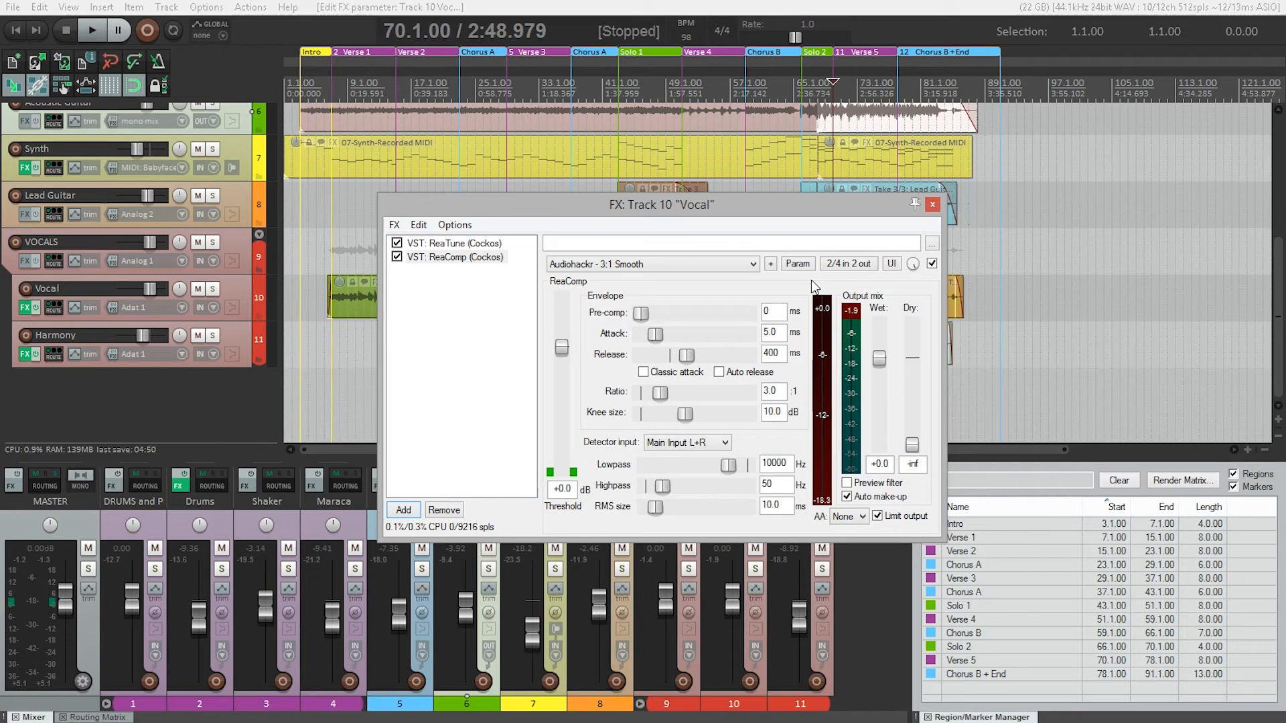
{"action": "mouse_move", "coordinate": [926, 275]}
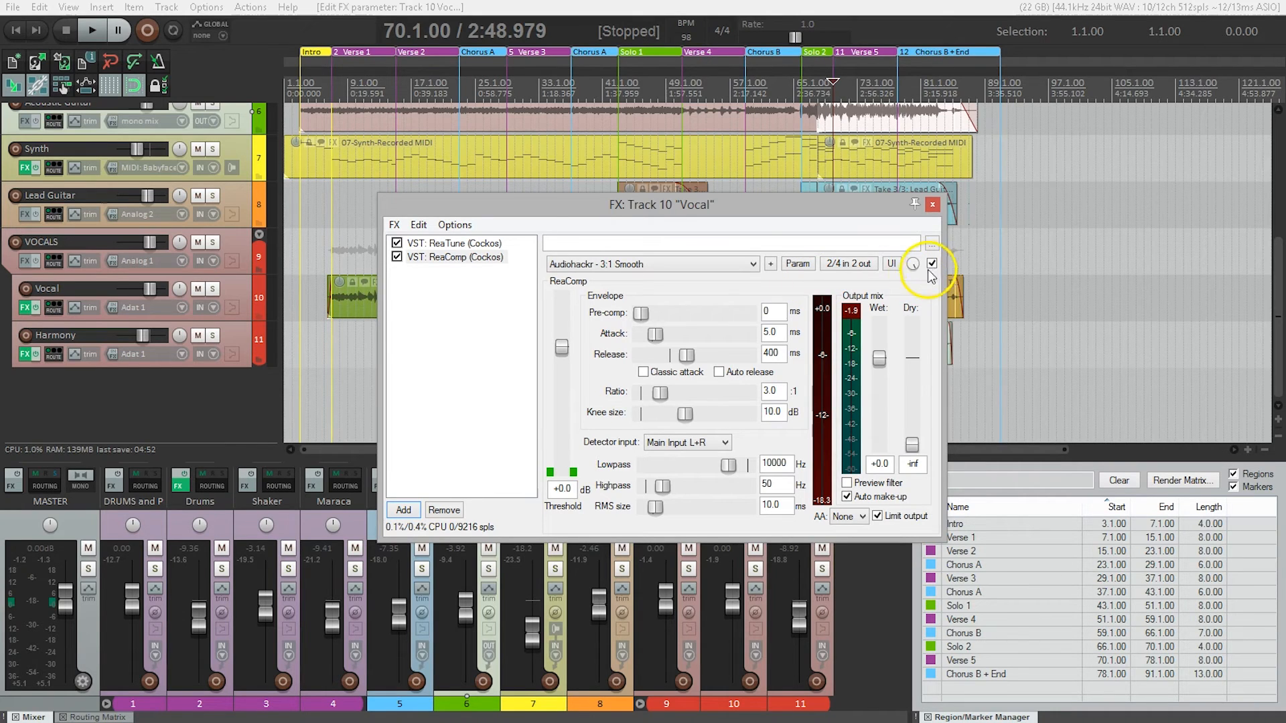
{"action": "mouse_move", "coordinate": [910, 281]}
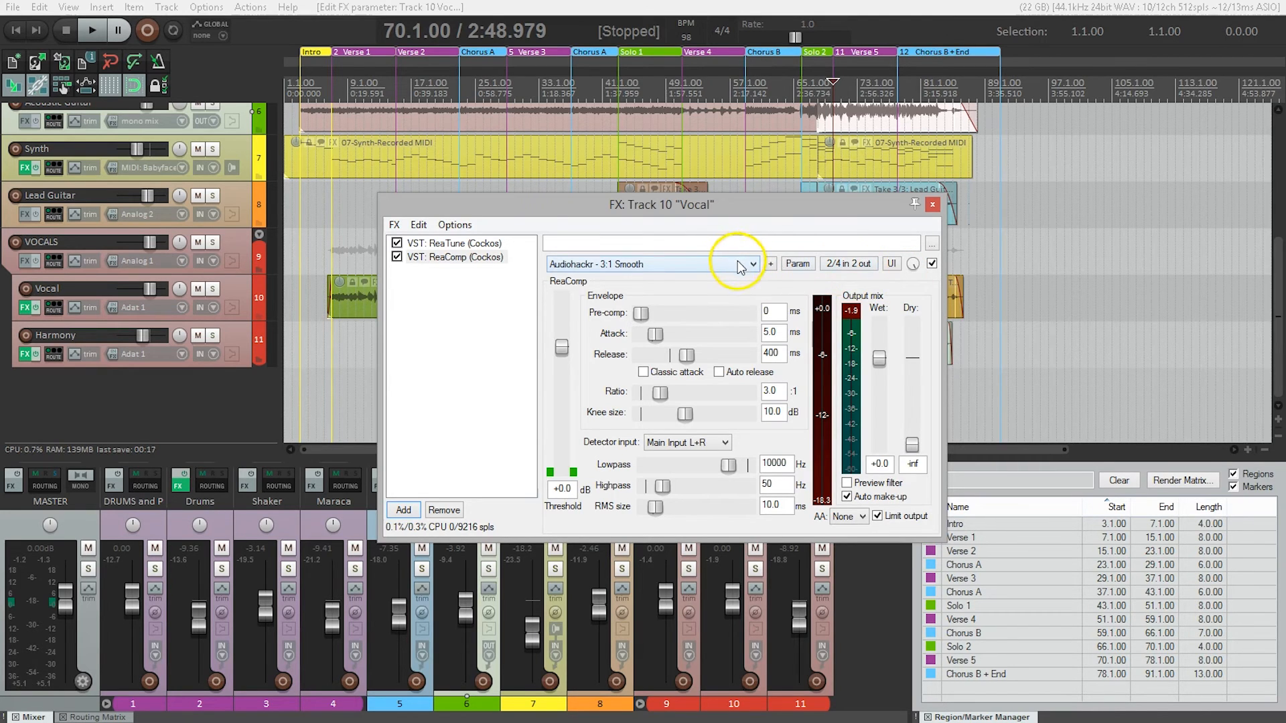
Step: Load the Audiohackr 3:1 Edgy preset into the Vocal ReaComp
{"action": "left_click", "coordinate": [752, 263]}
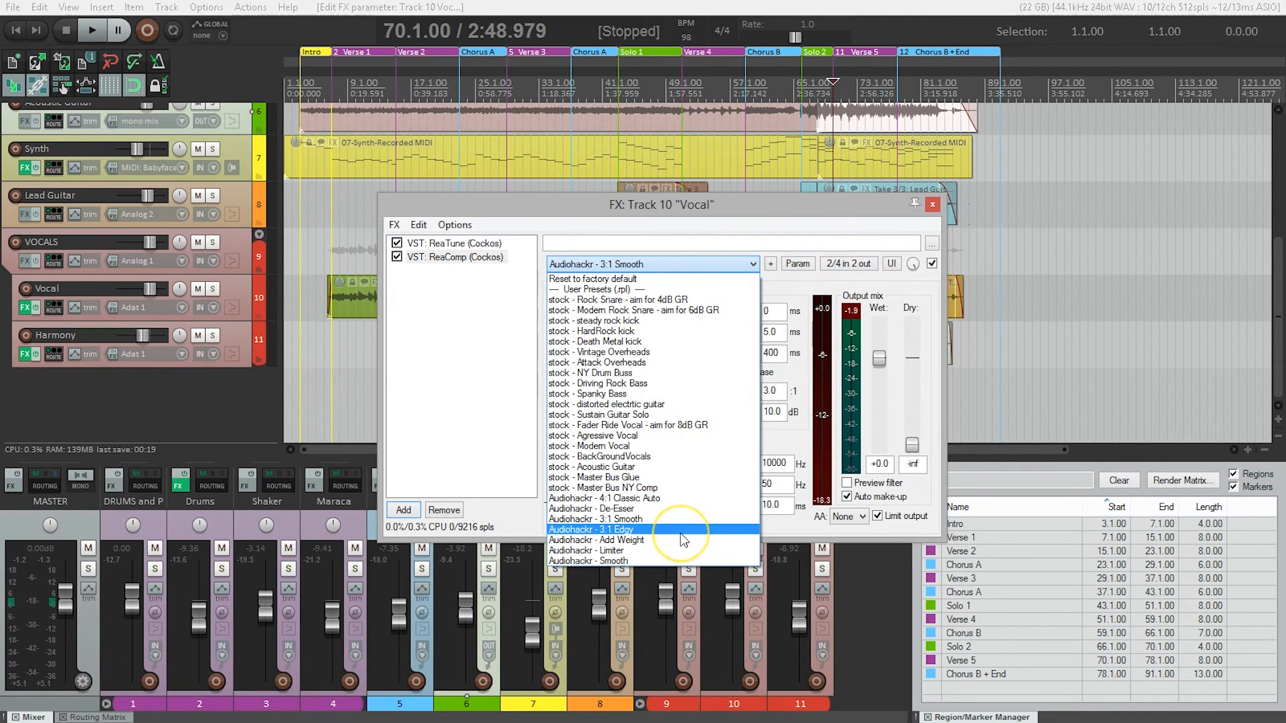
{"action": "left_click", "coordinate": [590, 528]}
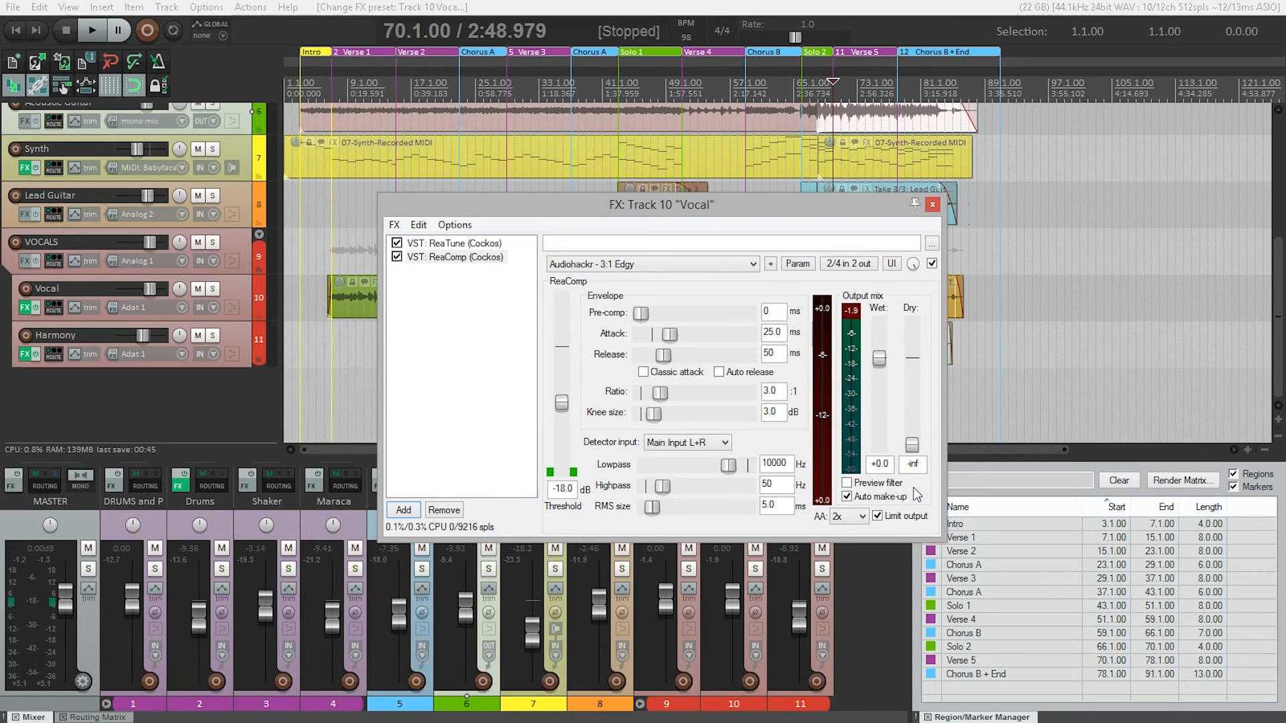
Step: Drag the Edgy preset's threshold down to −30.3 dB during playback, then stop
{"action": "left_click", "coordinate": [91, 31]}
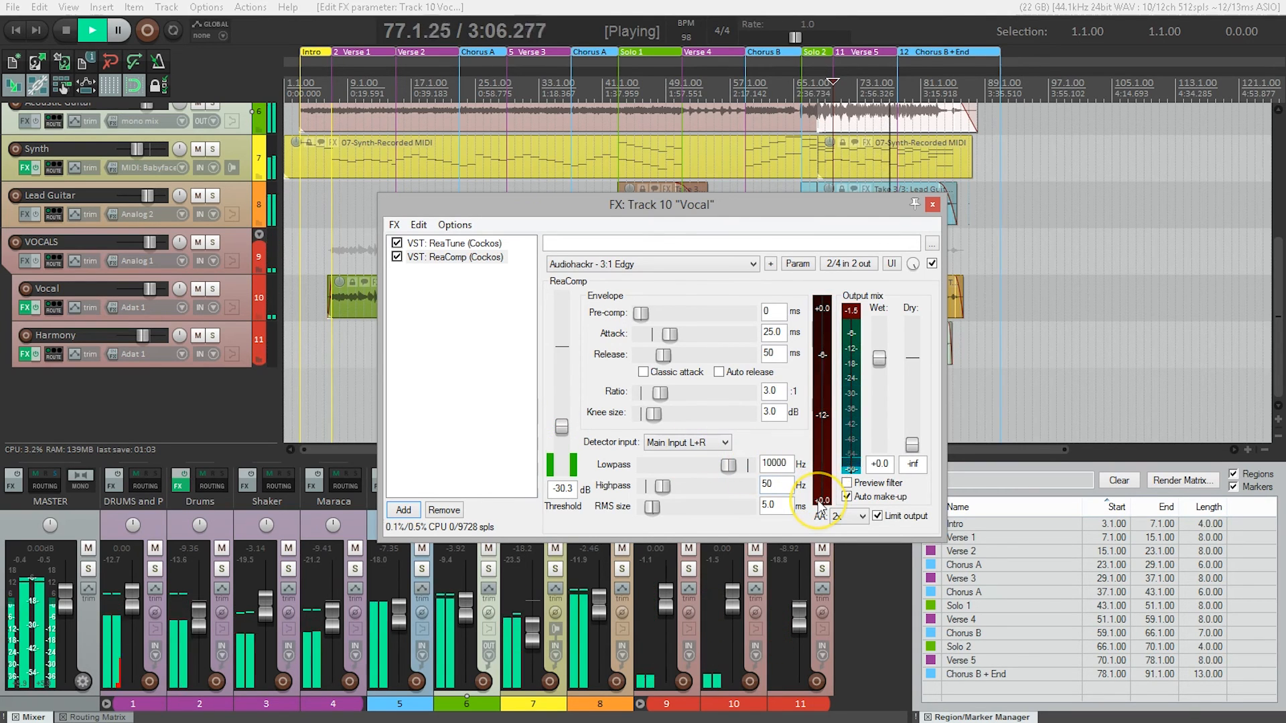
{"action": "left_click", "coordinate": [91, 31]}
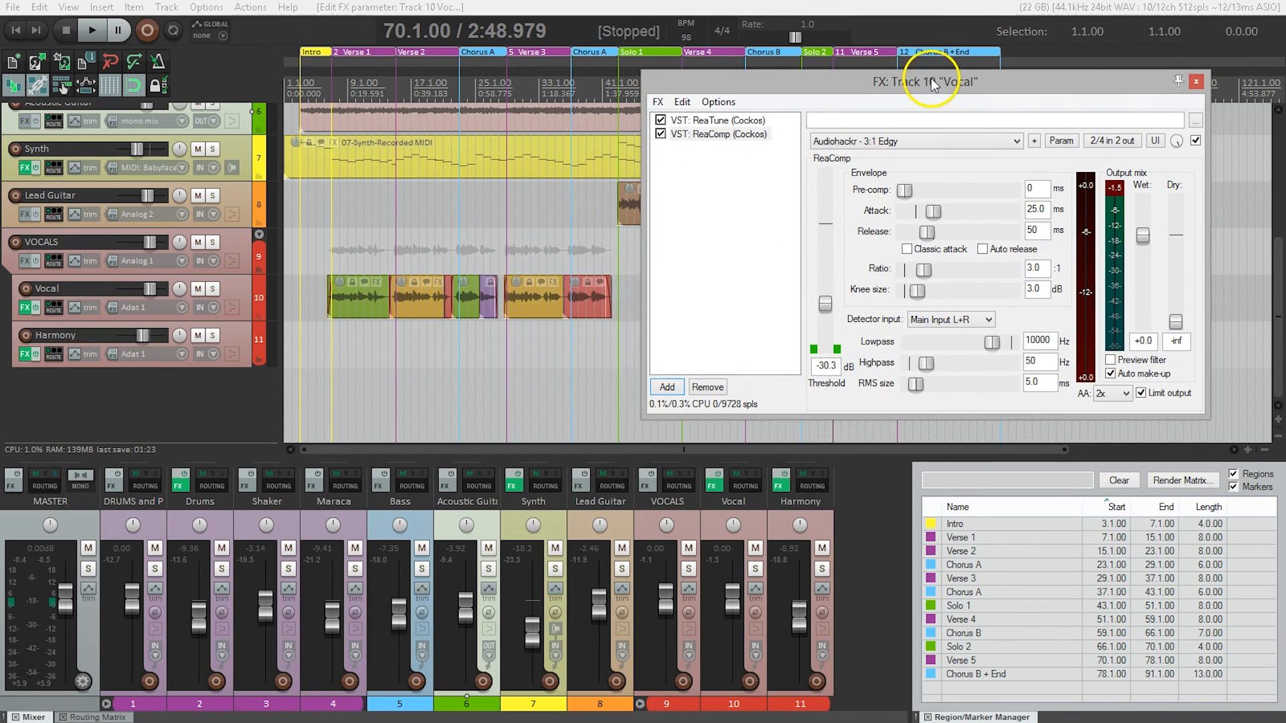
{"action": "mouse_move", "coordinate": [768, 537]}
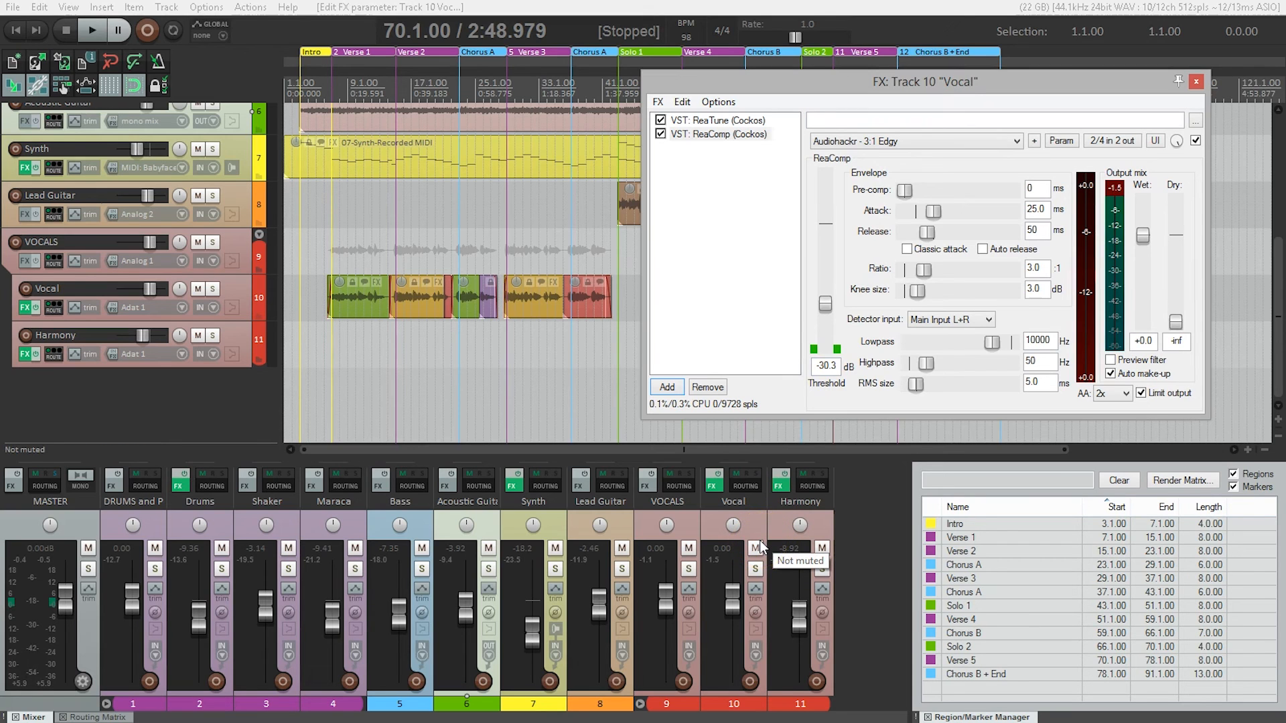
Step: Pull the Vocal mixer fader down to −3.33 dB while playing, then stop
{"action": "left_click", "coordinate": [91, 31]}
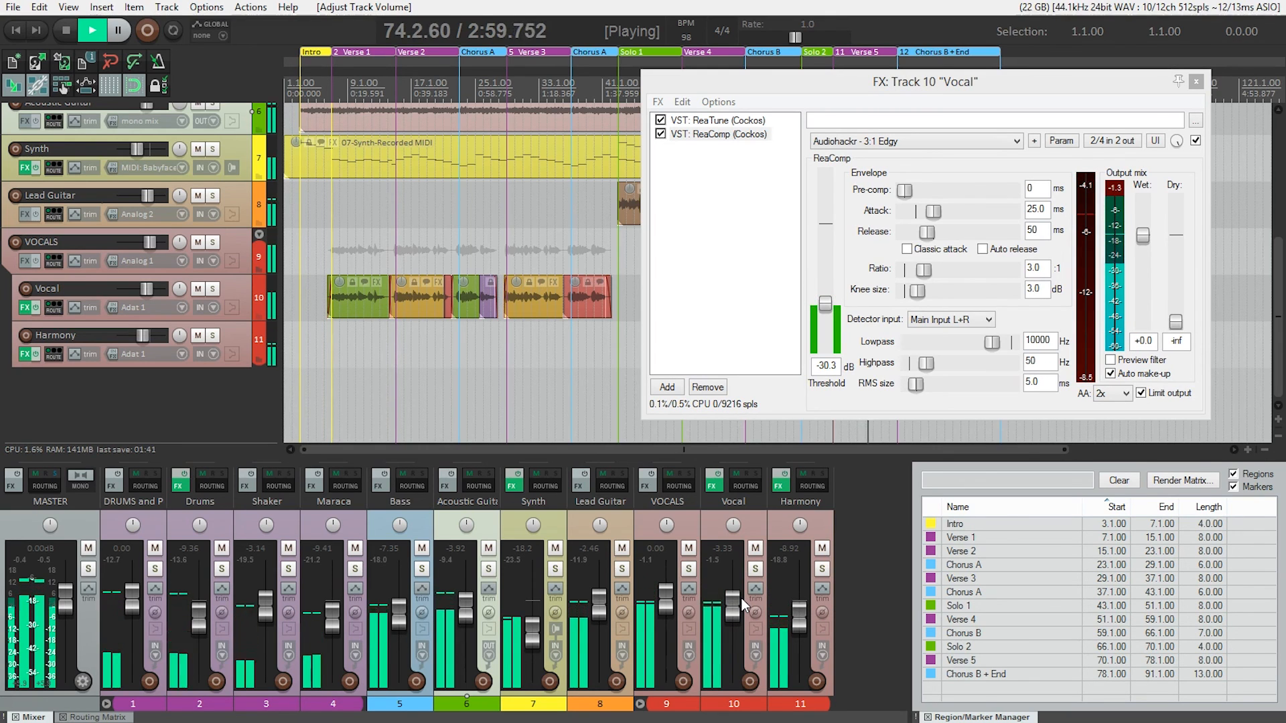
{"action": "left_click", "coordinate": [64, 31]}
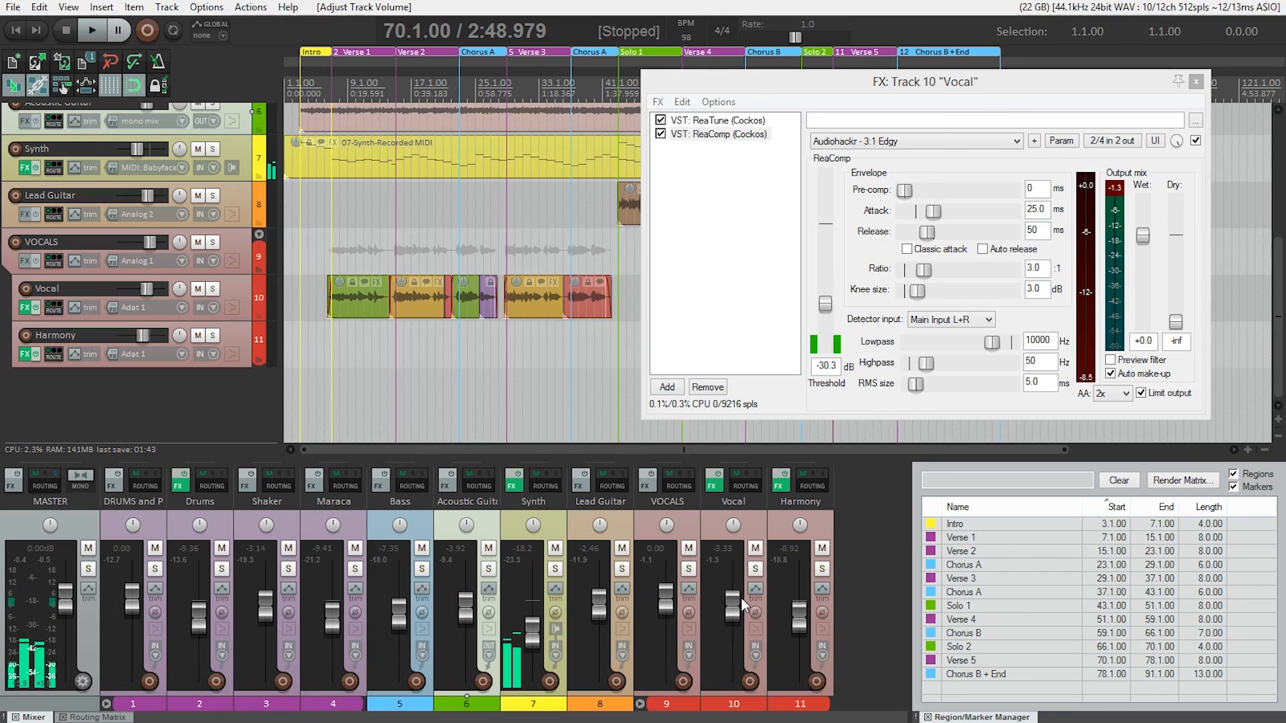